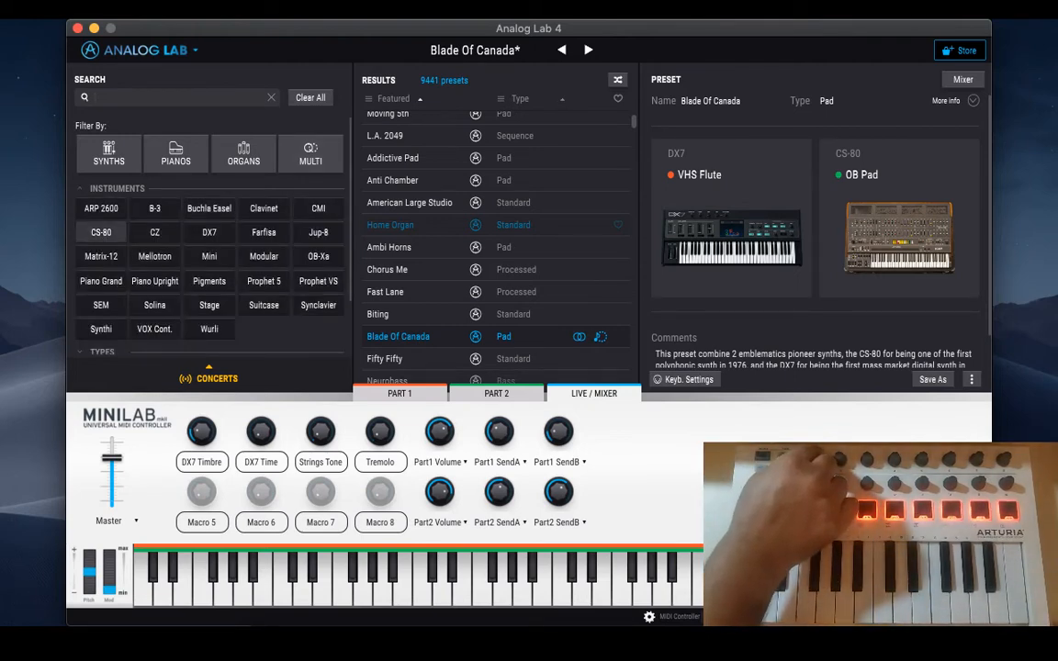
# Filter results to Multi presets only, check Part 2, and return to the Live/Mixer layout.
pyautogui.click(154, 208)
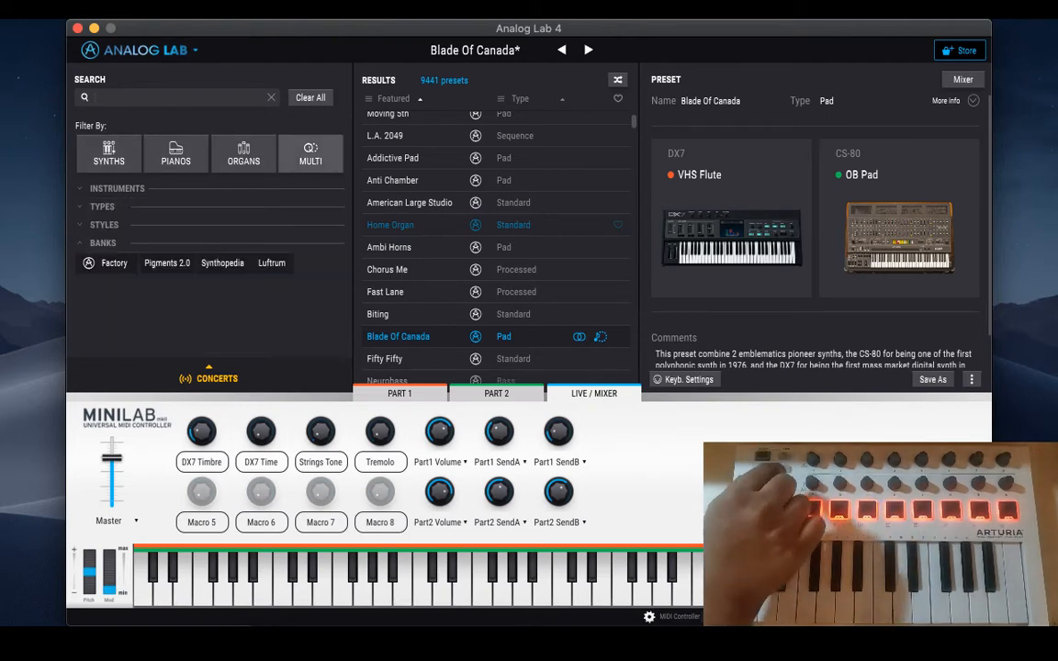
pyautogui.click(310, 154)
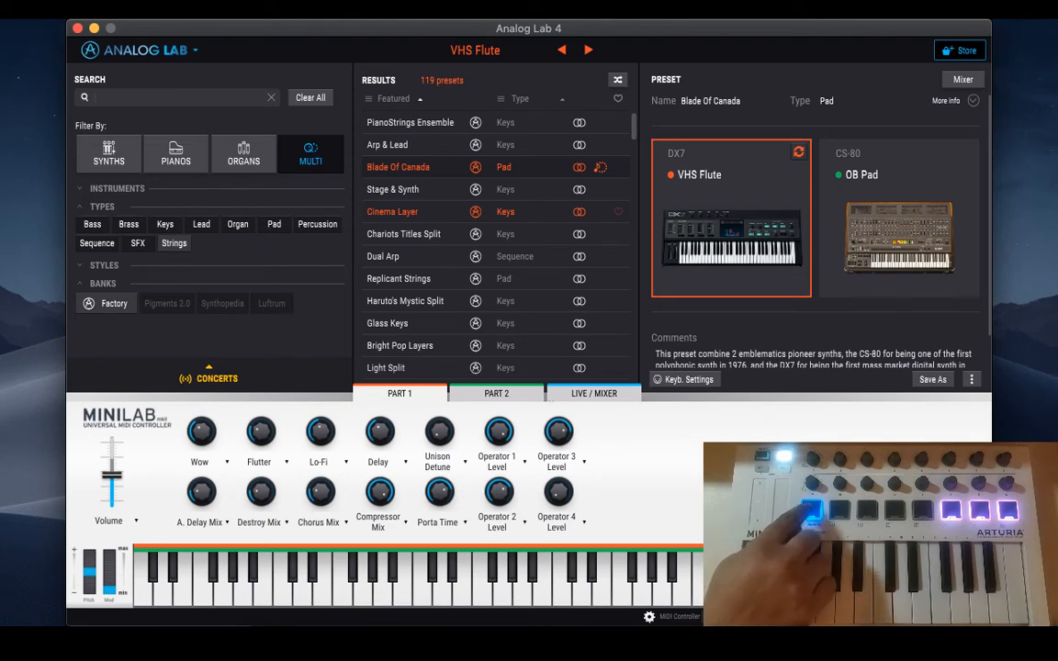
pyautogui.click(896, 217)
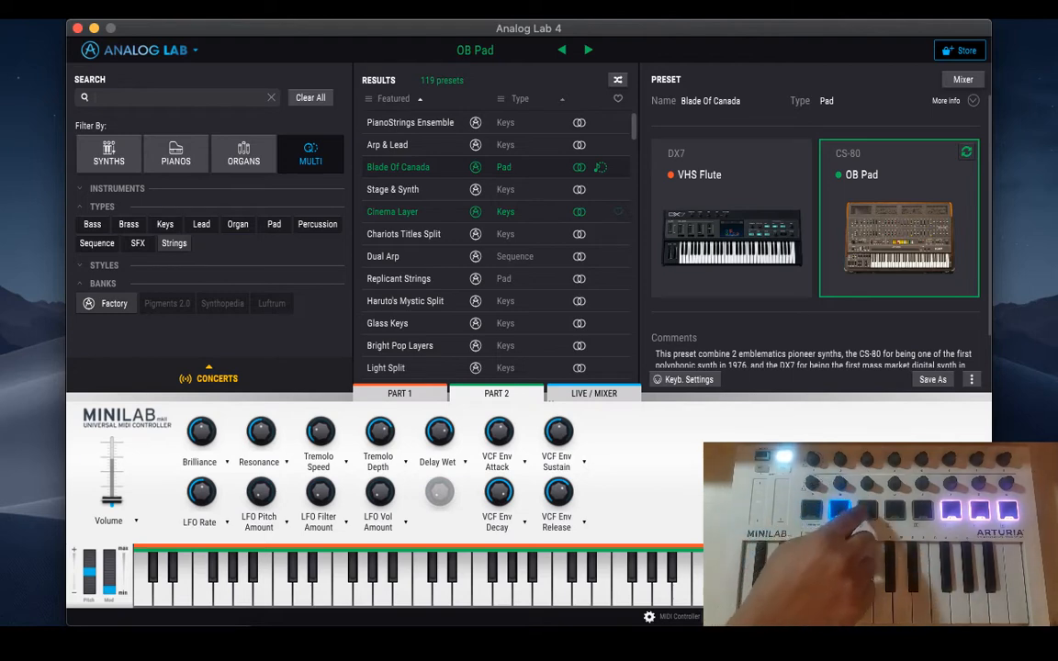
pyautogui.click(593, 393)
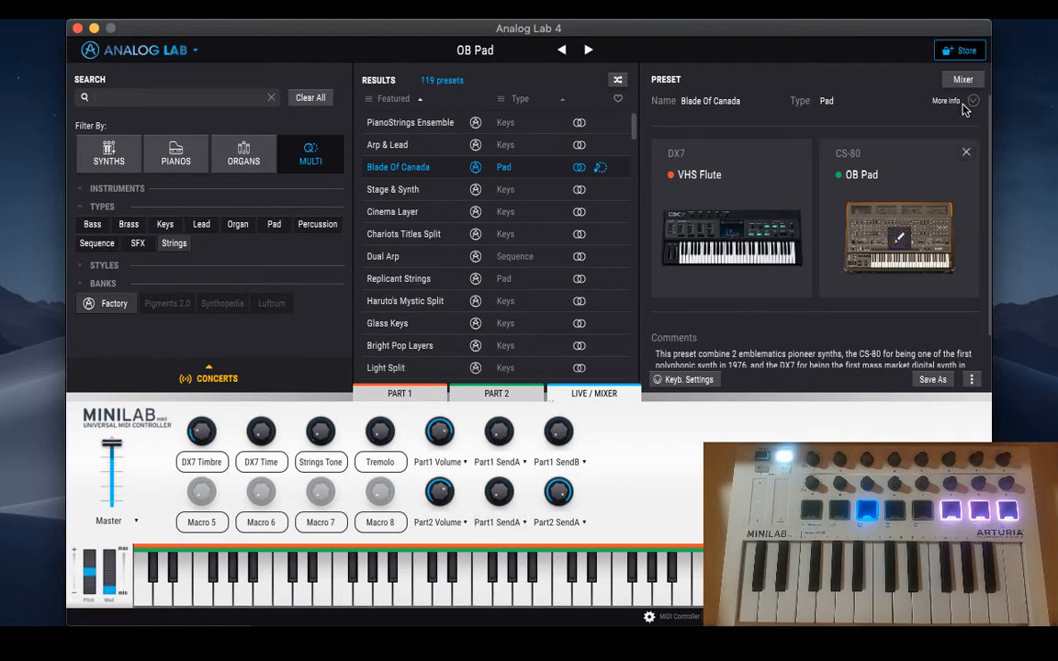
# In the Mixer, assign the two lower macro knobs to Part2 SendA and Part2 SendB.
pyautogui.click(963, 79)
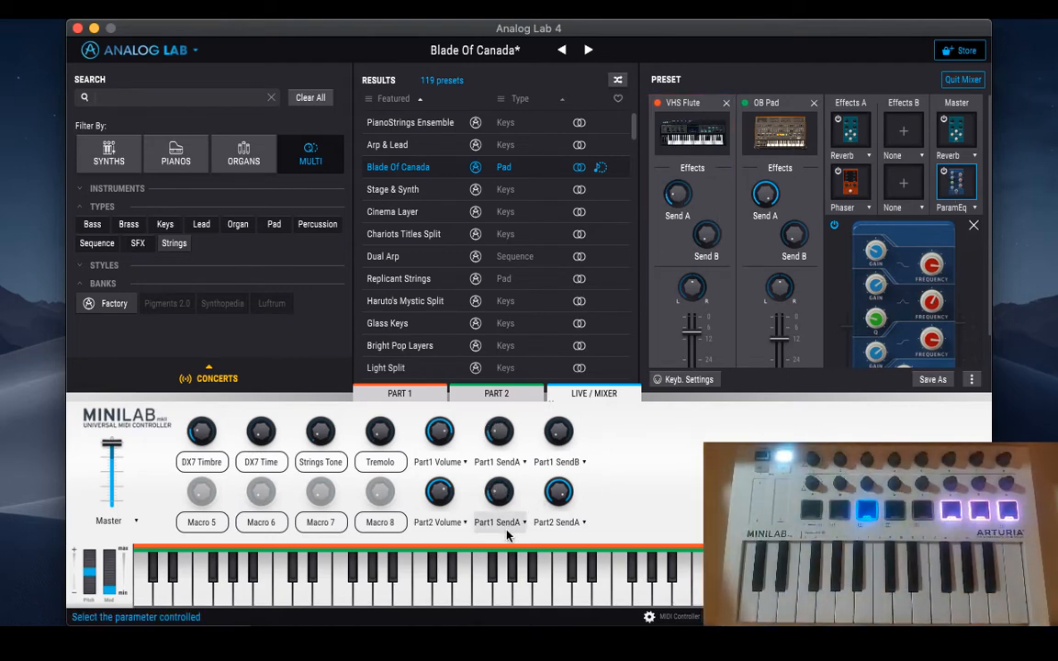
pyautogui.click(498, 522)
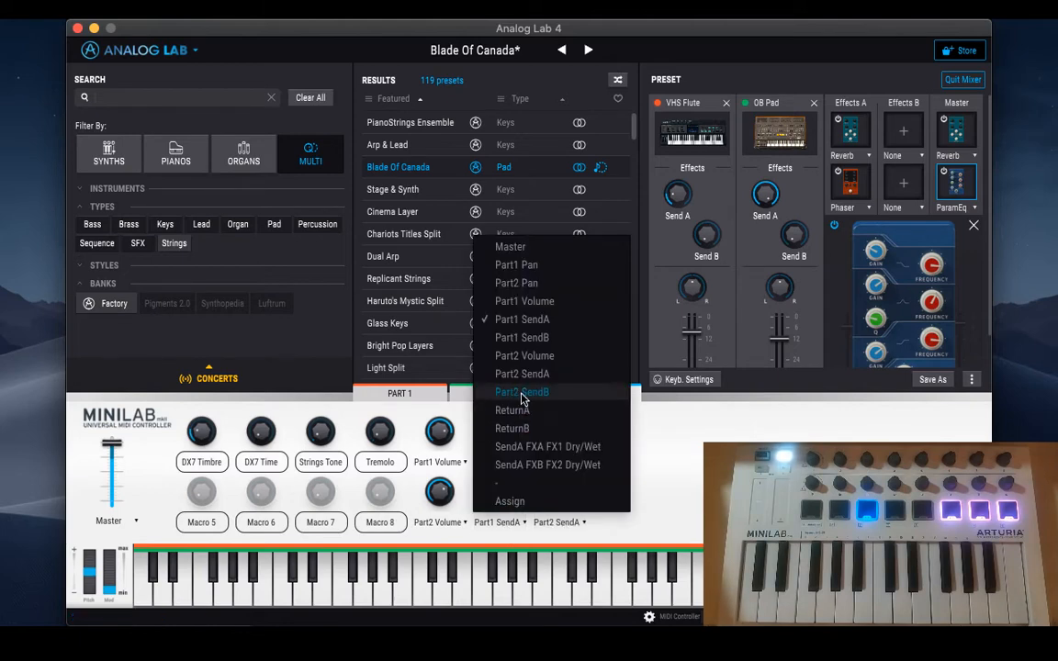
pyautogui.click(521, 392)
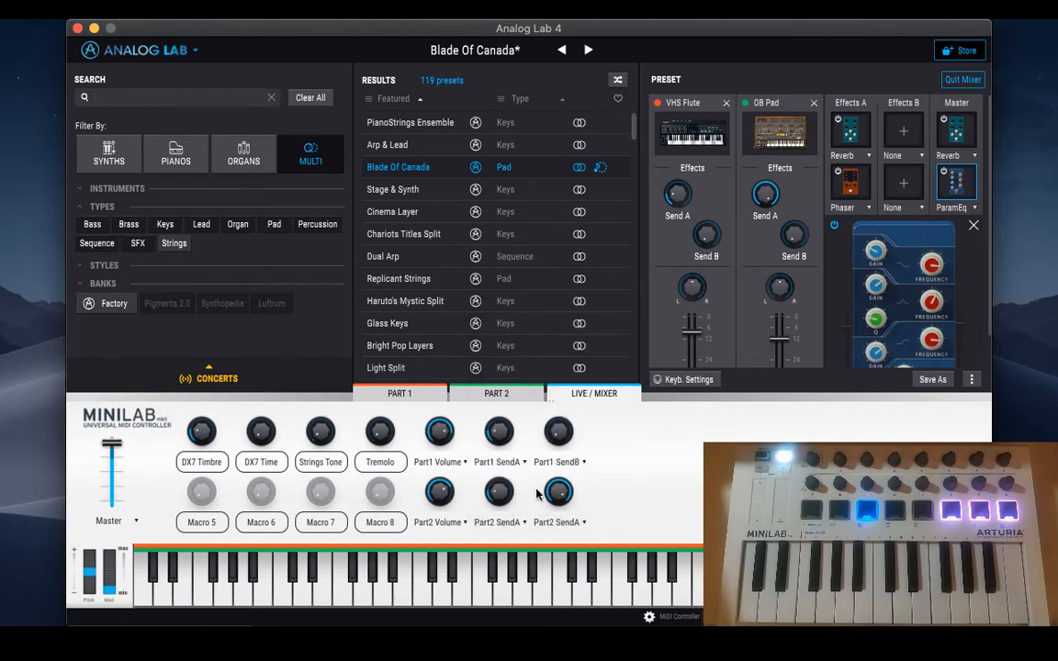
pyautogui.click(559, 522)
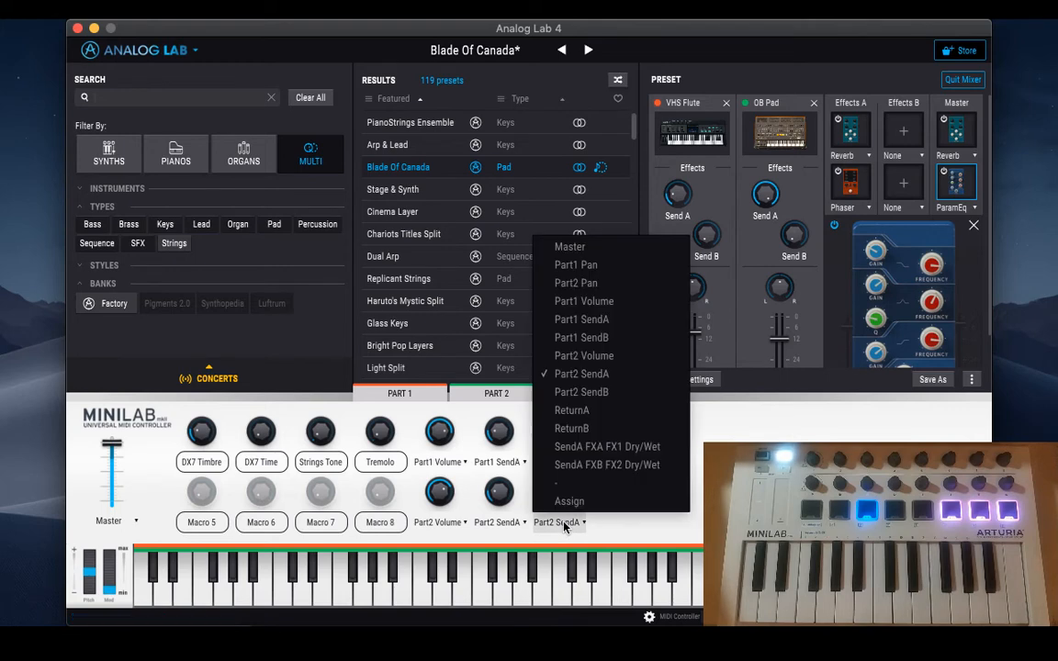
pyautogui.click(580, 393)
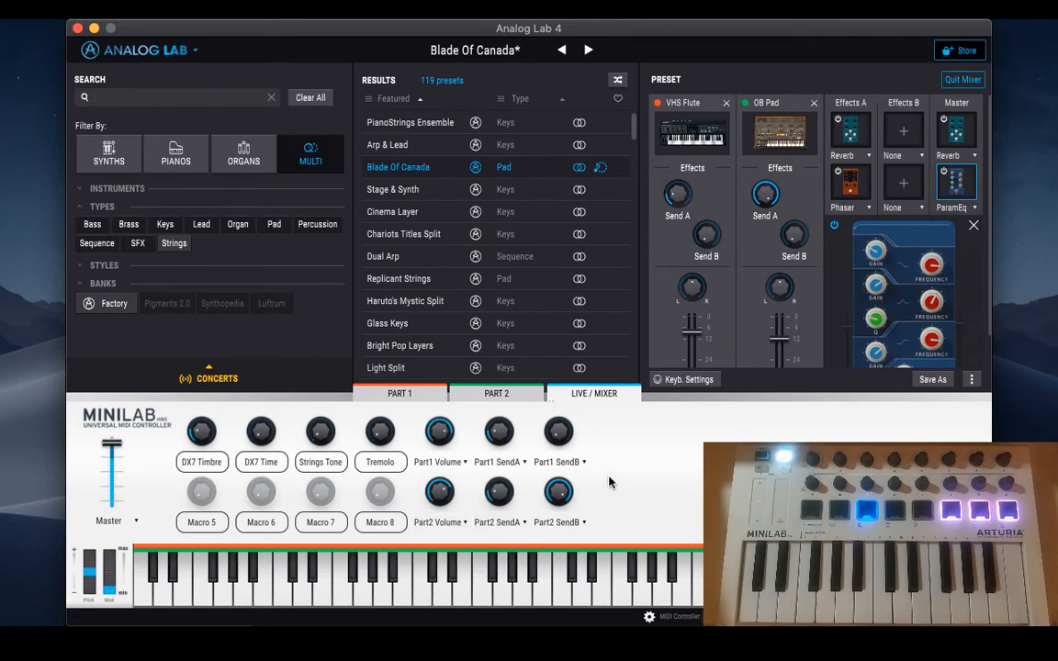
pyautogui.click(962, 79)
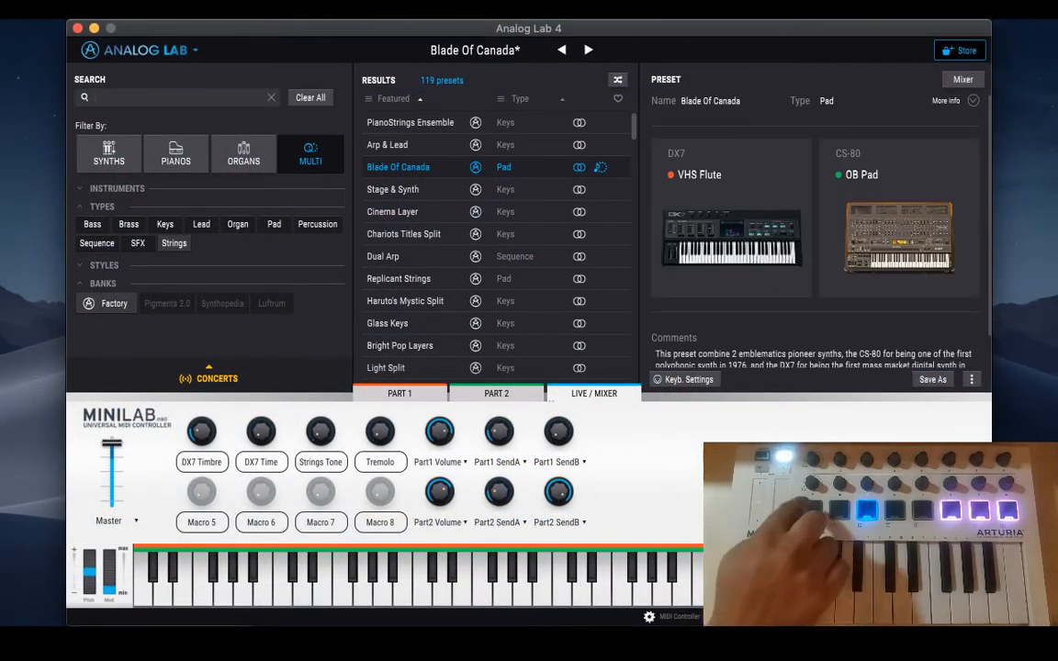
# Clear all preset filters and reload the Blade Of Canada multi from the results list.
pyautogui.click(731, 220)
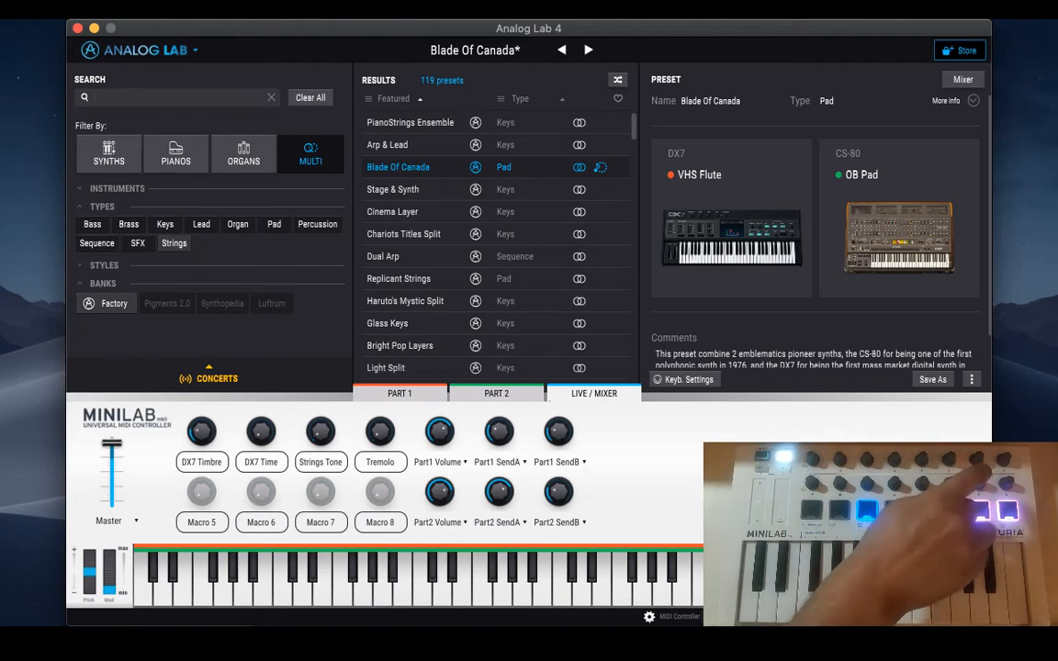
pyautogui.click(310, 154)
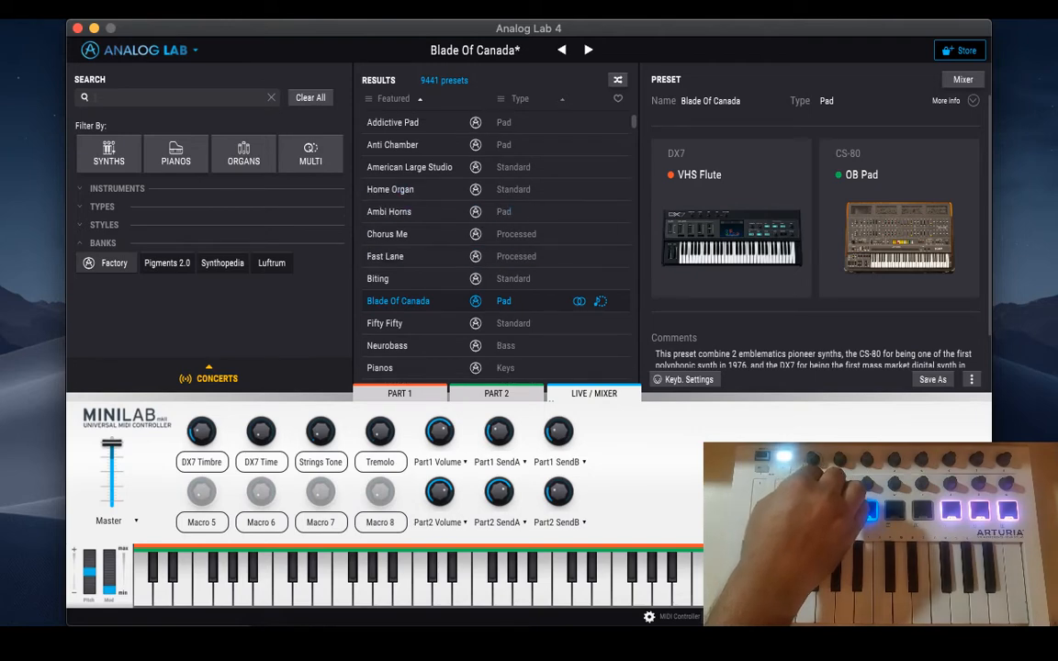
pyautogui.click(379, 279)
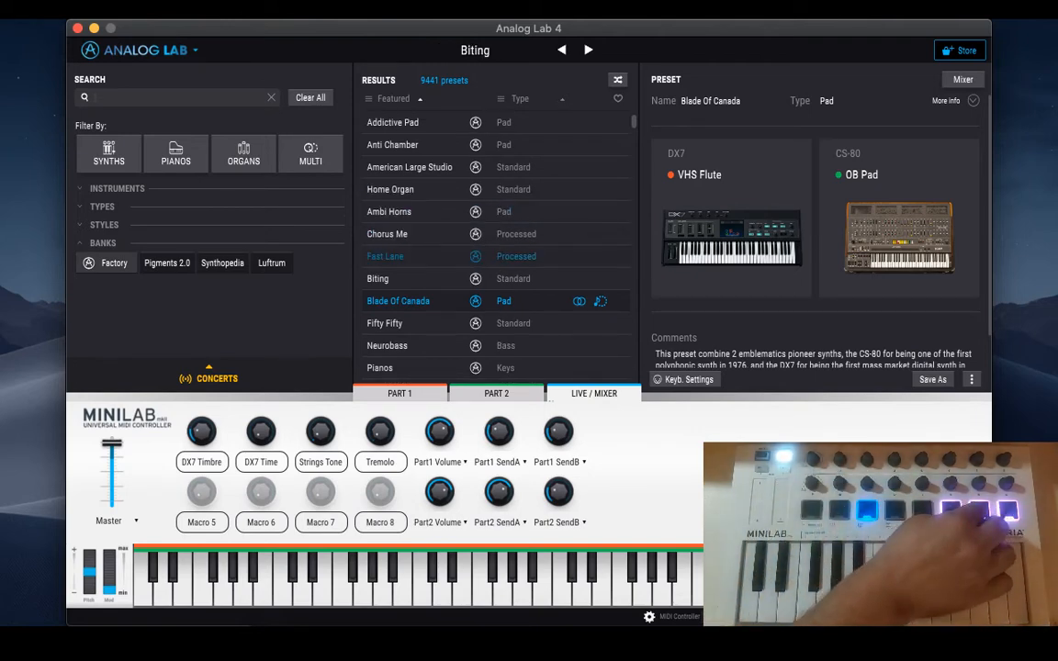
pyautogui.doubleClick(397, 301)
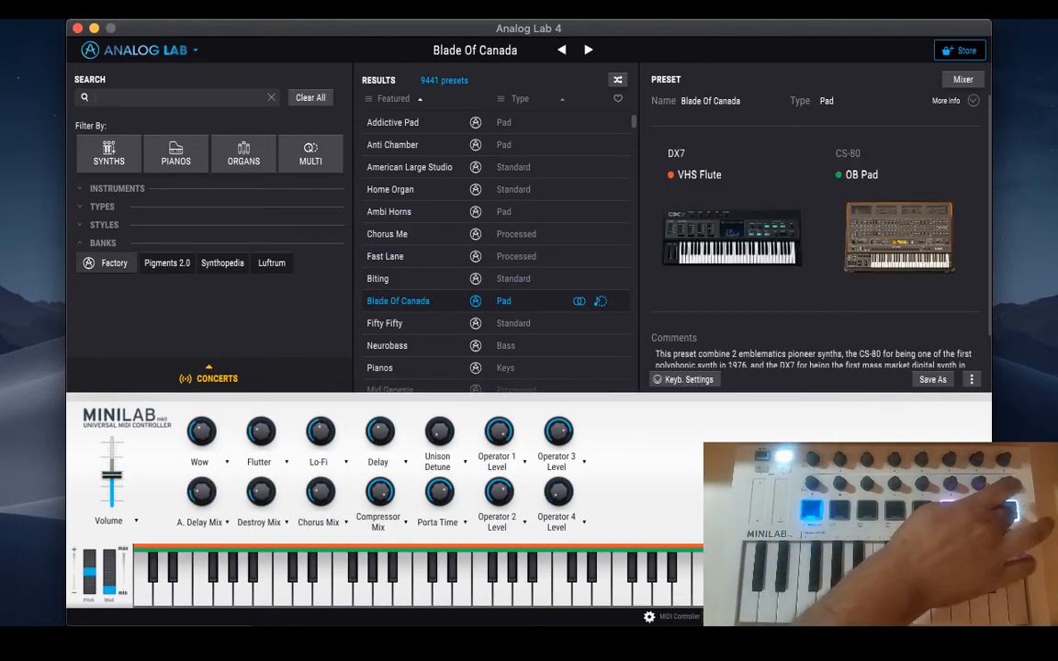
pyautogui.click(386, 314)
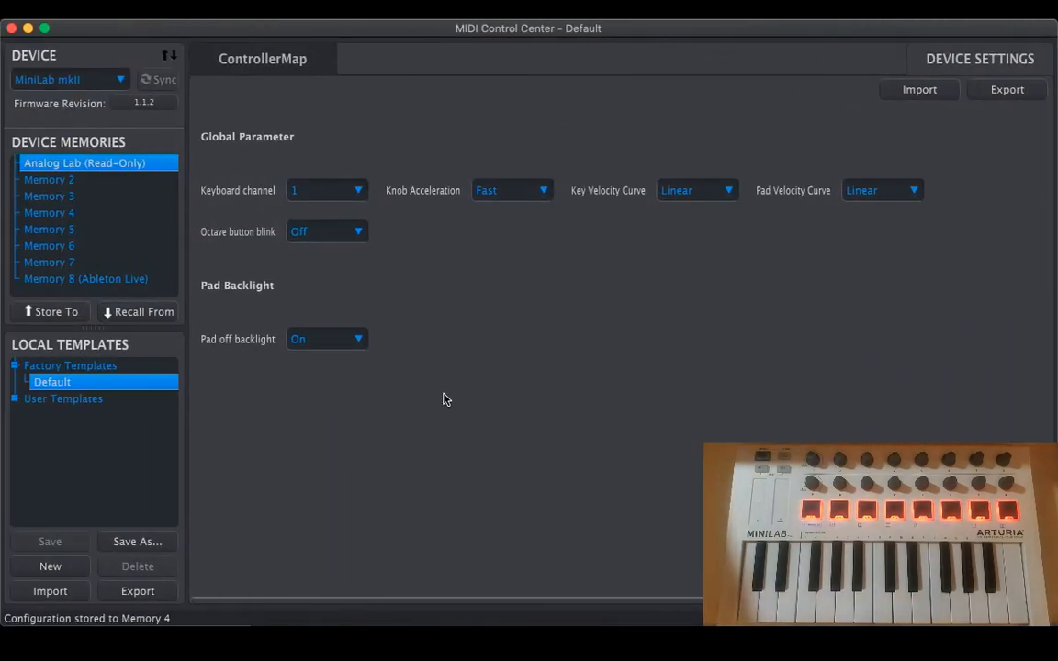
pyautogui.moveTo(260, 365)
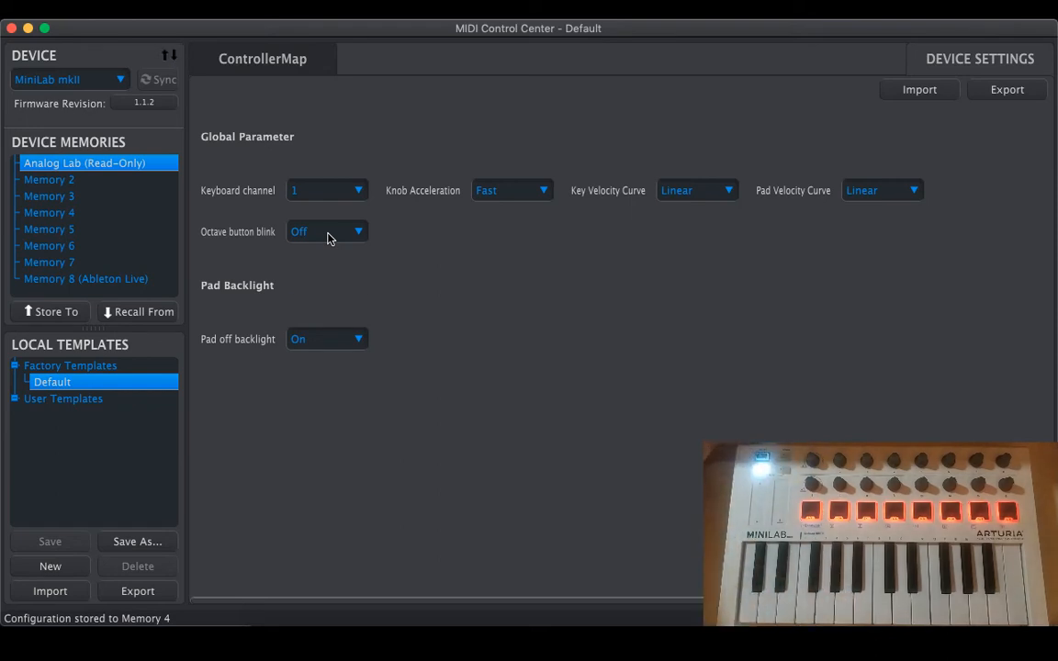
# Set Octave button blink to On in Device Settings and return to the ControllerMap.
pyautogui.click(327, 231)
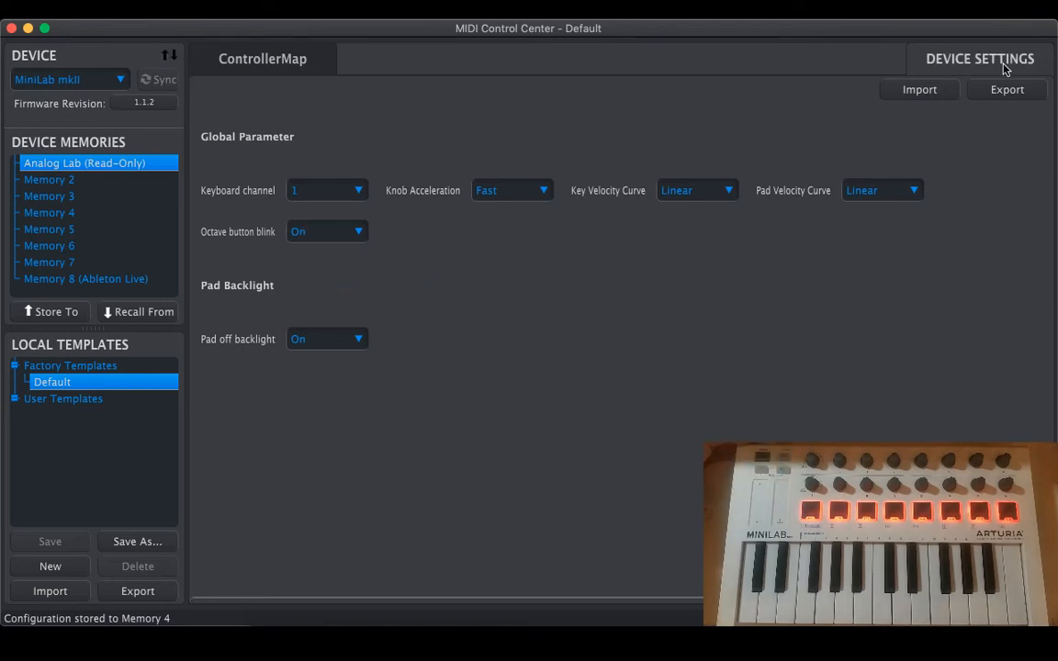
pyautogui.moveTo(103, 180)
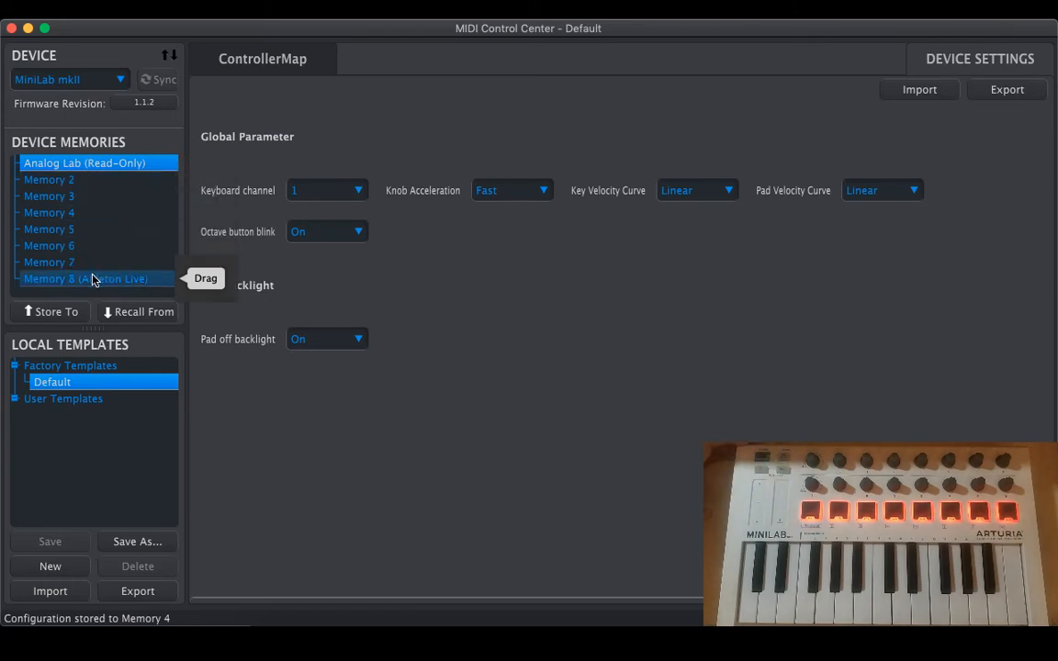
pyautogui.moveTo(451, 228)
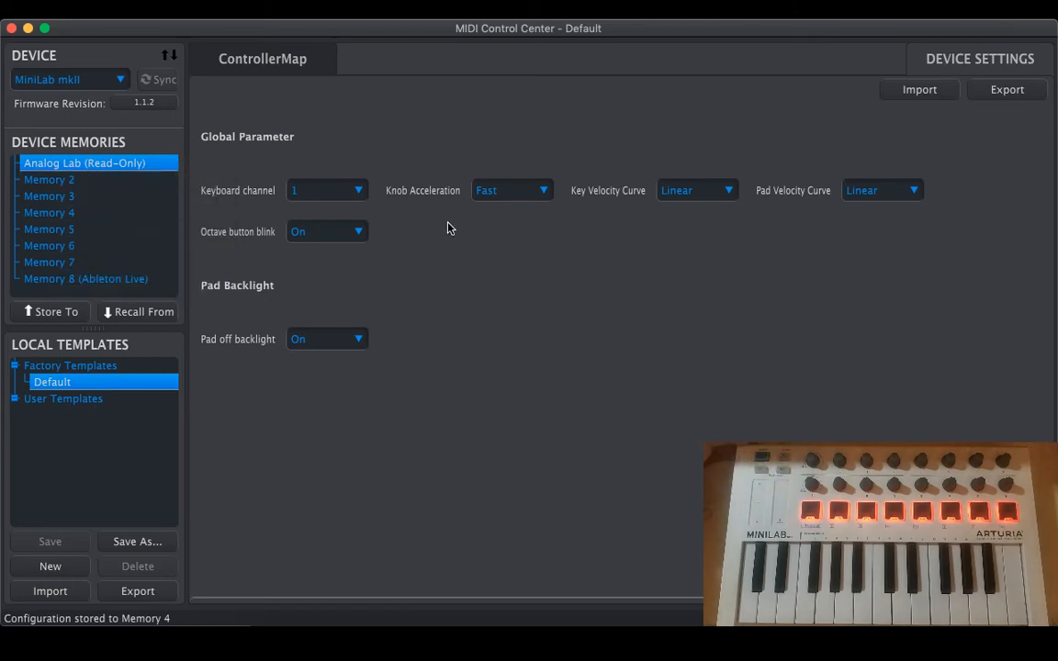
pyautogui.moveTo(628, 313)
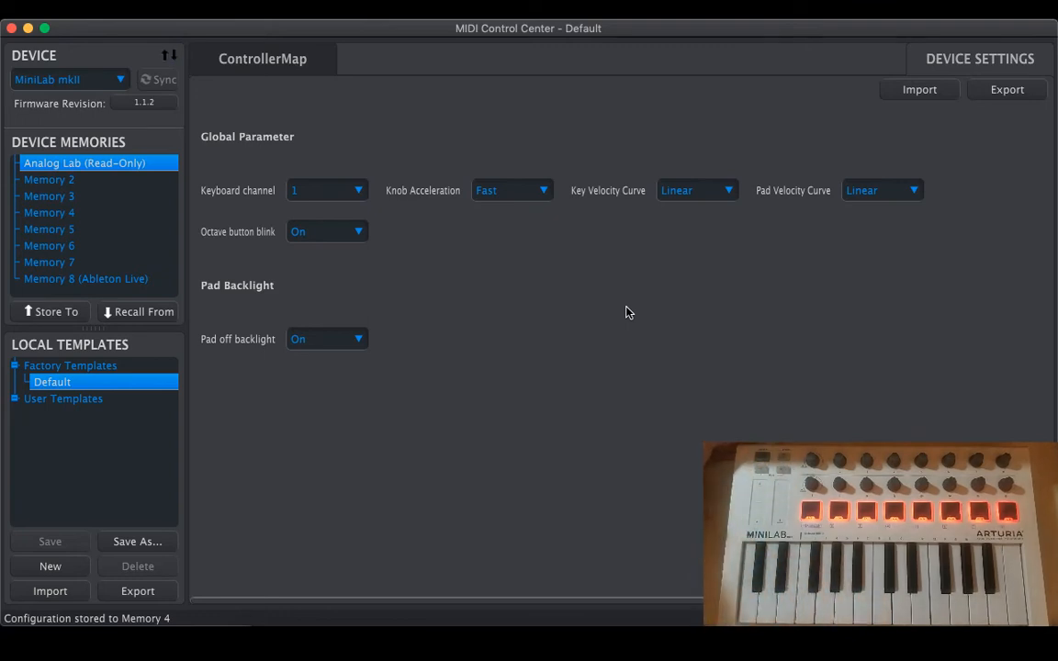
pyautogui.moveTo(359, 132)
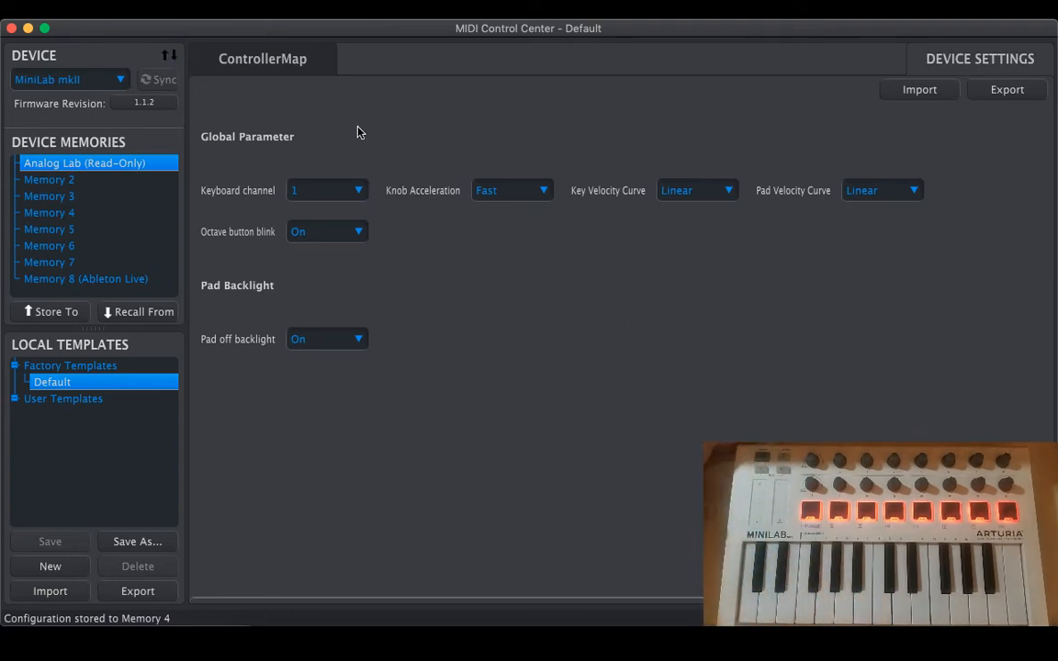
pyautogui.moveTo(339, 250)
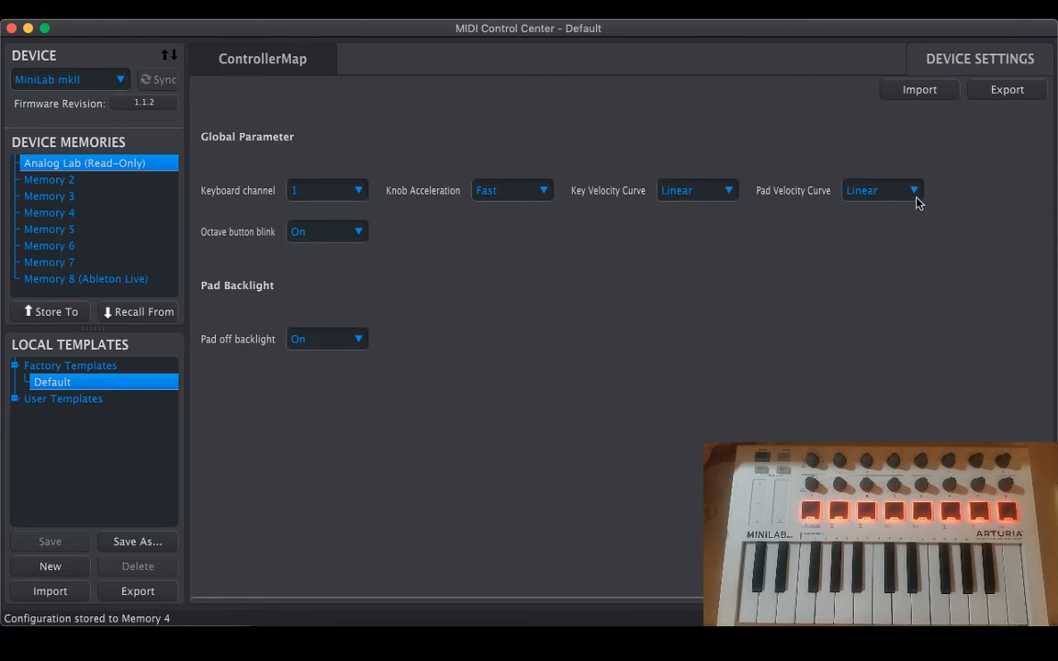
pyautogui.moveTo(981, 90)
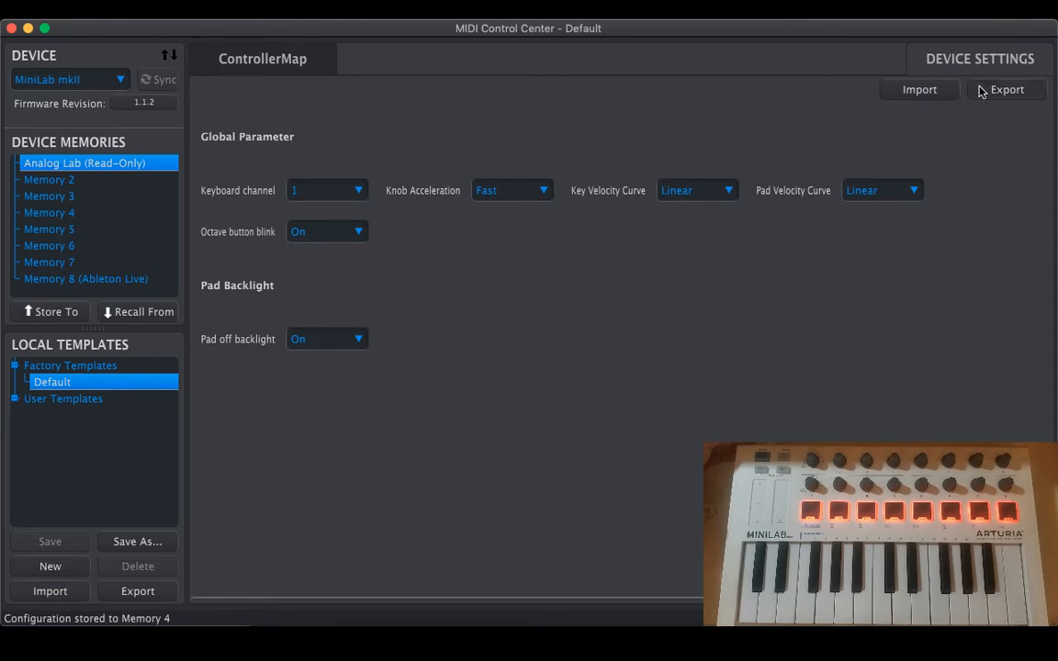
pyautogui.click(263, 59)
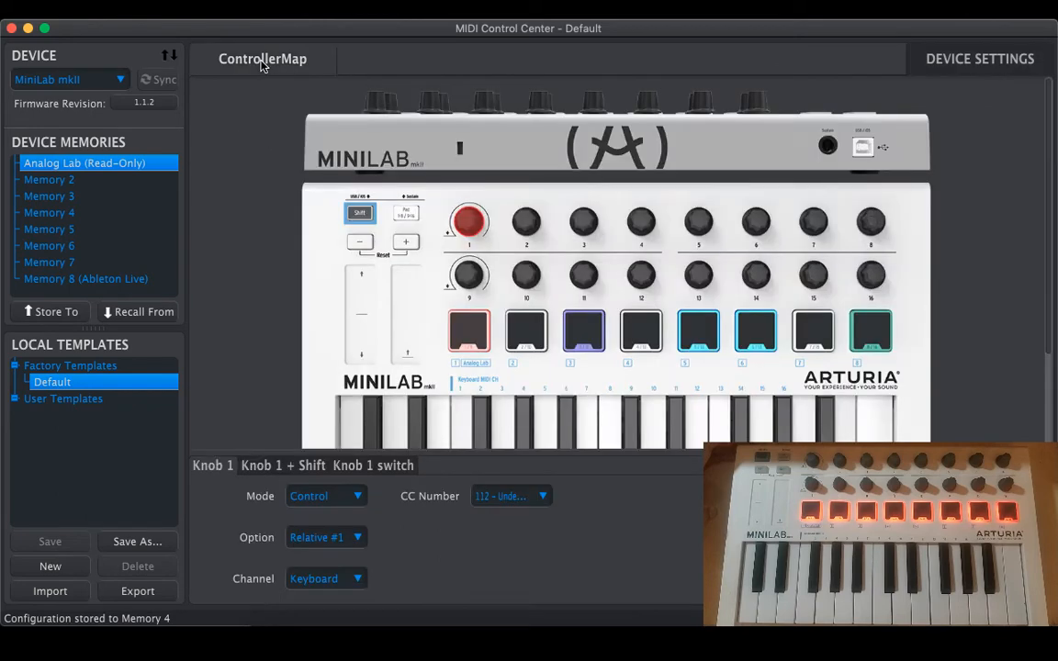
pyautogui.moveTo(91, 167)
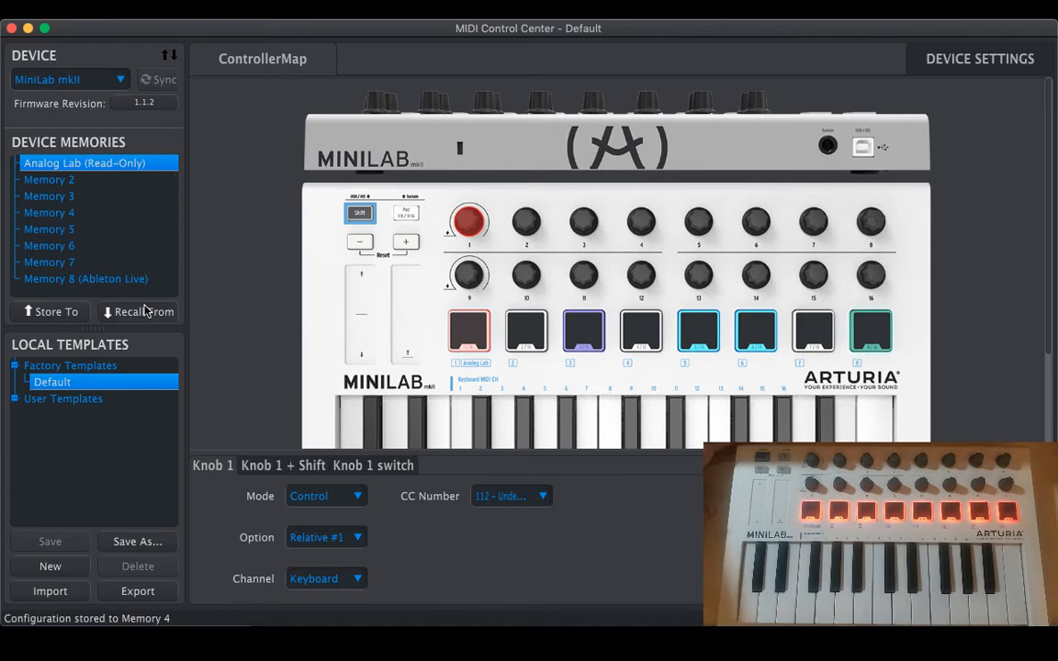
# Recall the Analog Lab memory into a new user template and rename it 'Analog Lab White'.
pyautogui.click(138, 312)
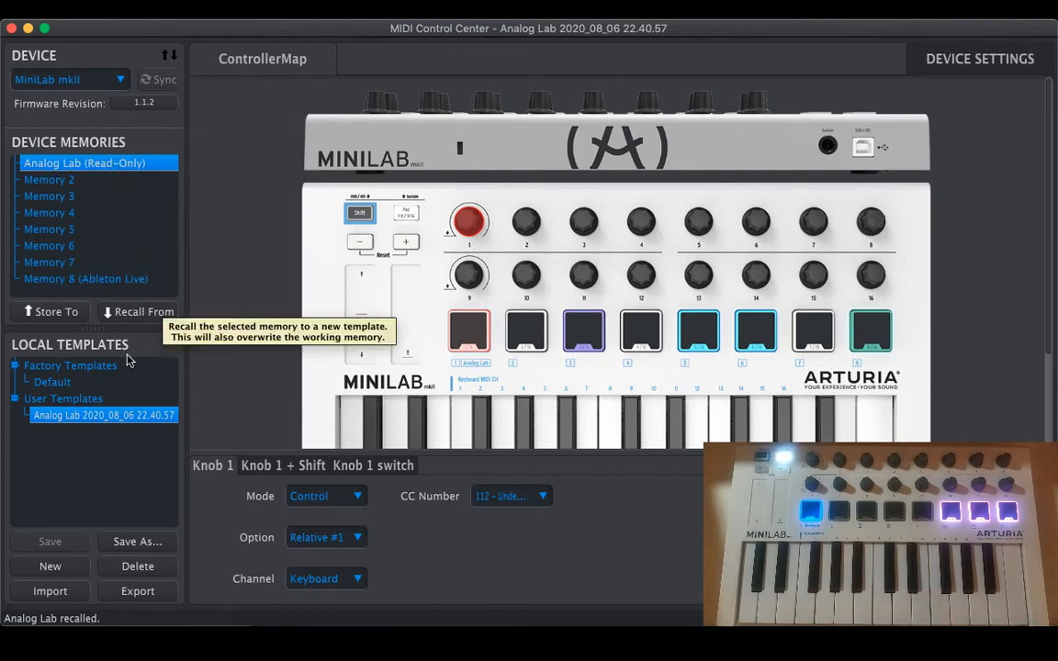
pyautogui.doubleClick(103, 415)
pyautogui.write('Analog')
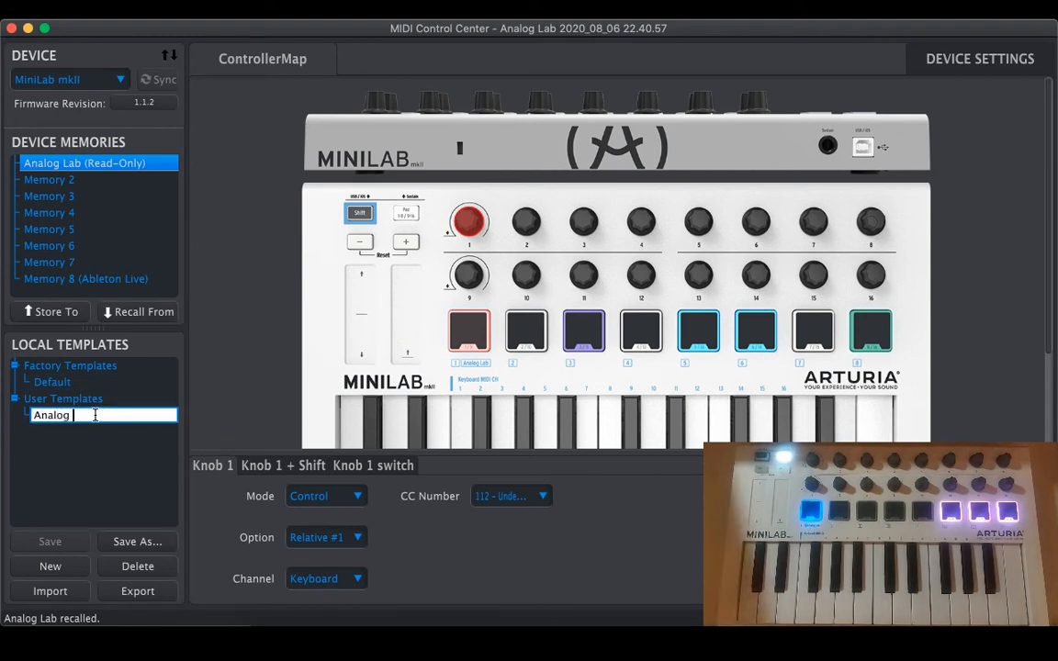
pyautogui.write('Lab')
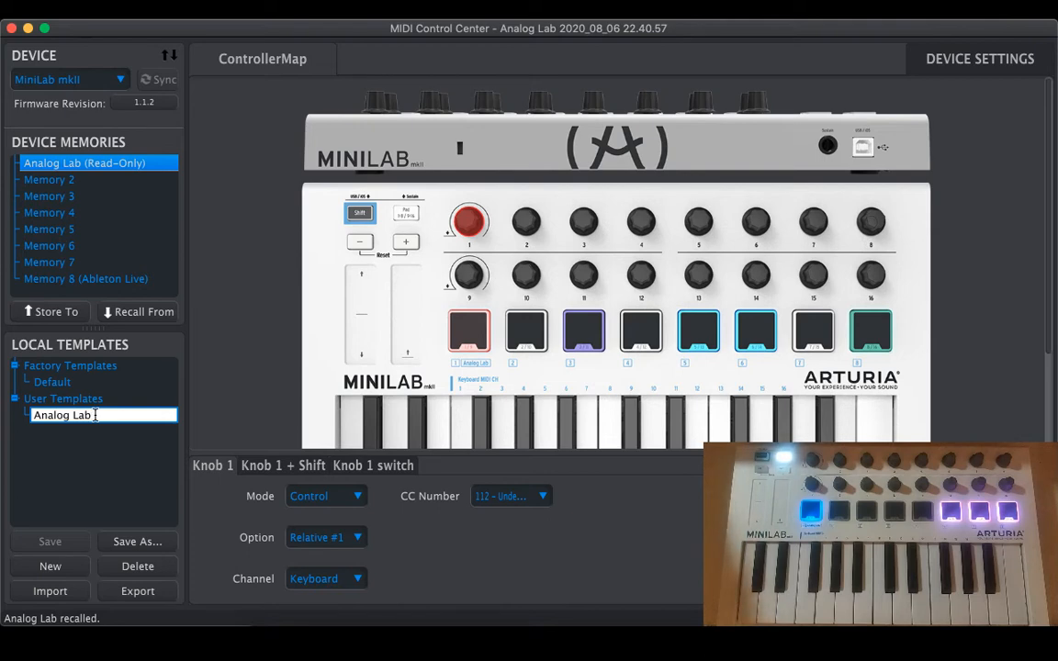
pyautogui.write('White')
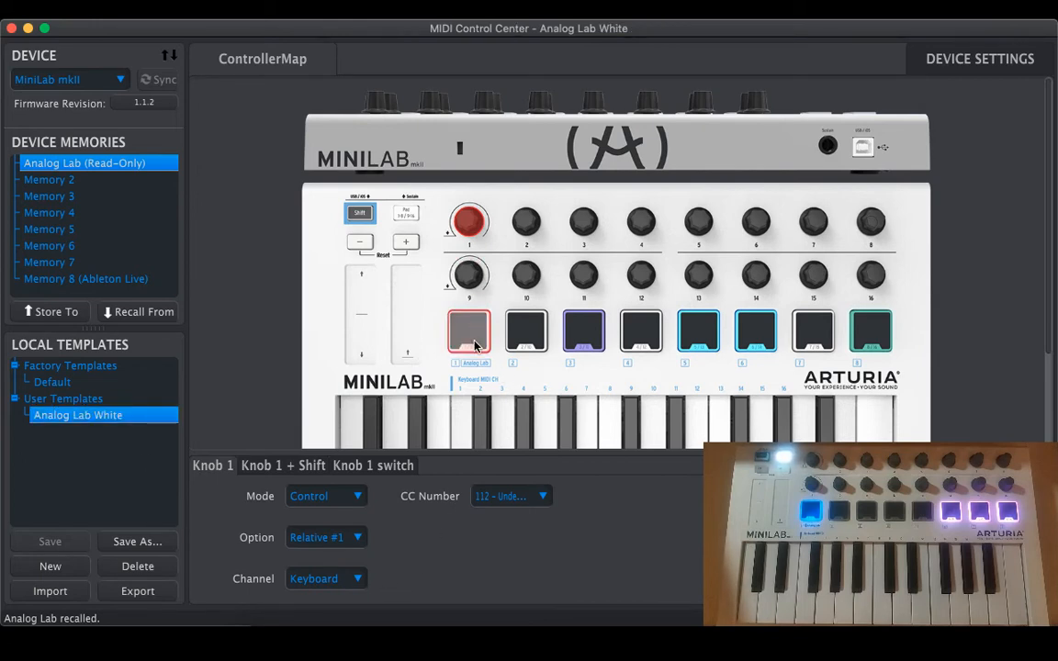
# Change pads 3, 5, 7 and 8 from Red to White in the Analog Lab White template.
pyautogui.click(468, 332)
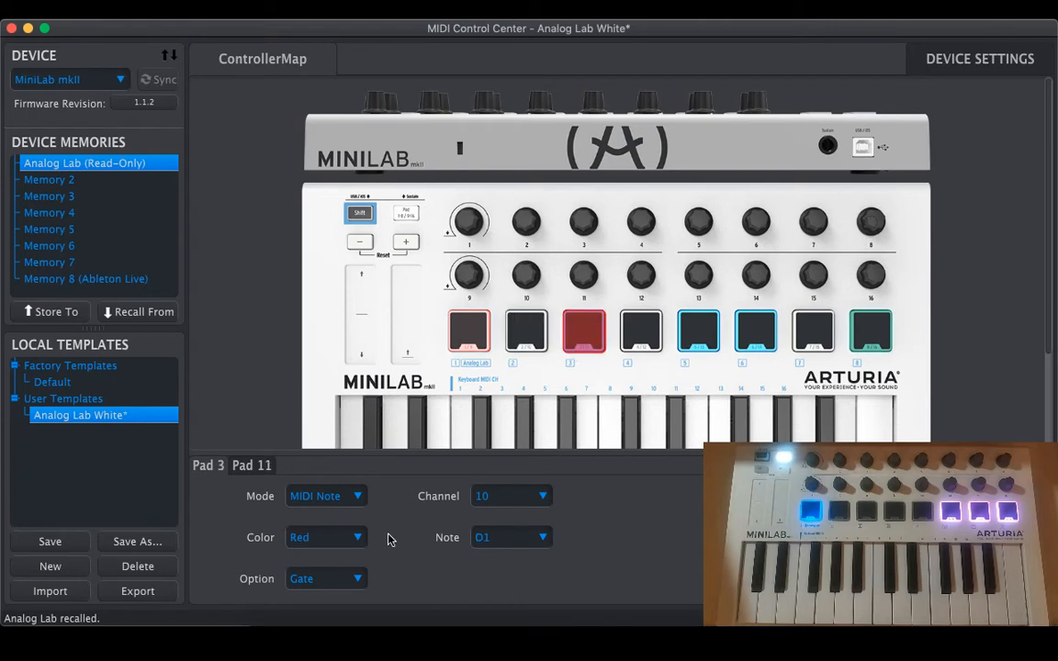
pyautogui.click(698, 331)
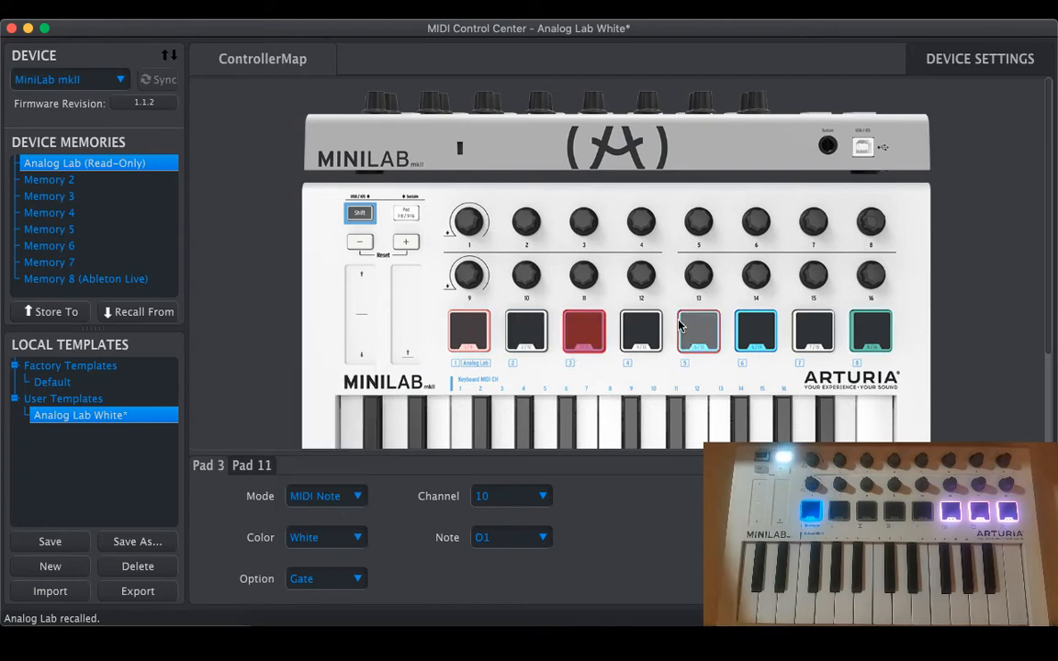
pyautogui.click(327, 536)
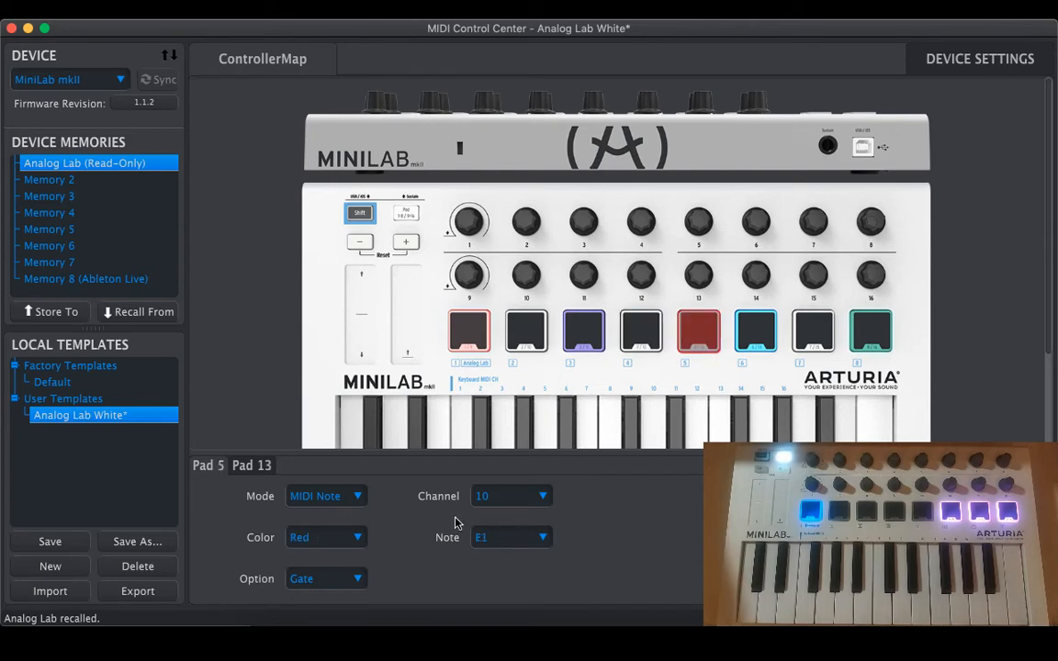
pyautogui.click(327, 536)
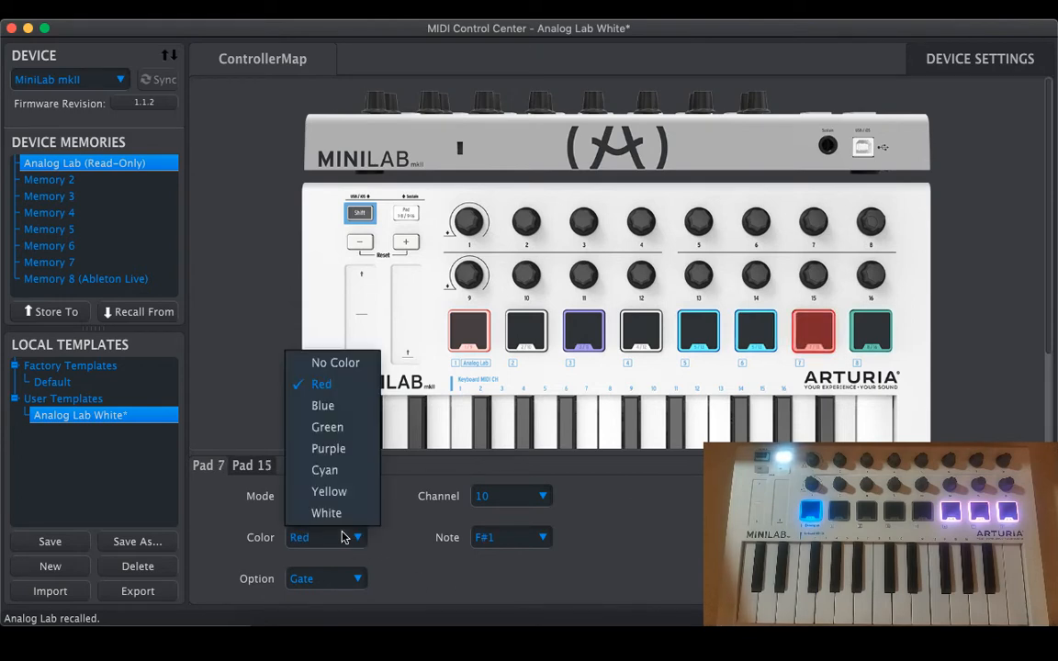
pyautogui.click(327, 513)
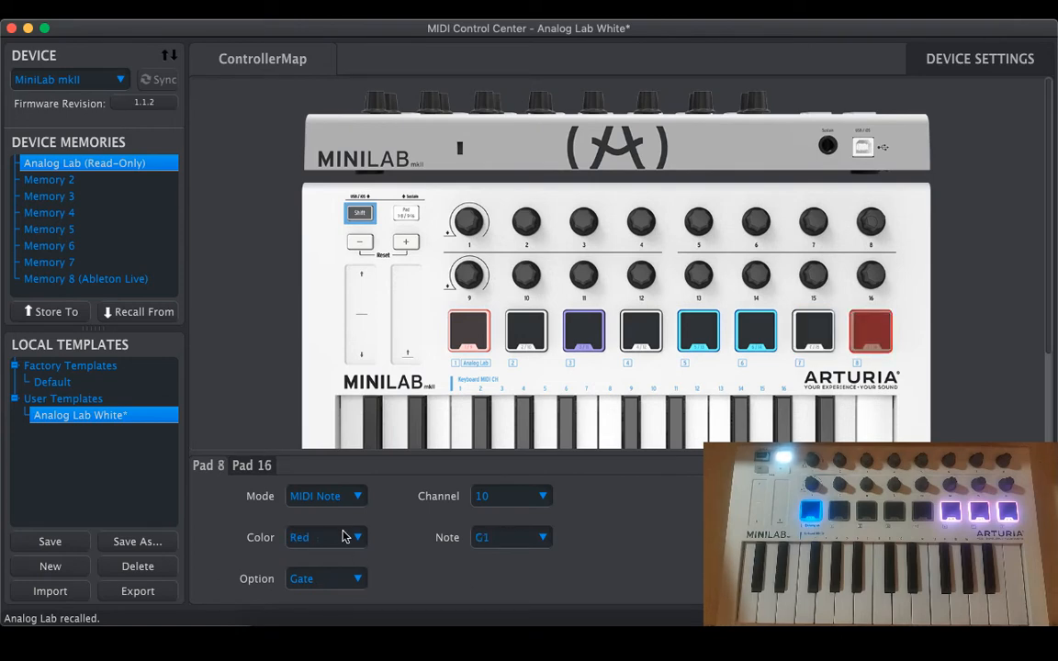
pyautogui.click(327, 536)
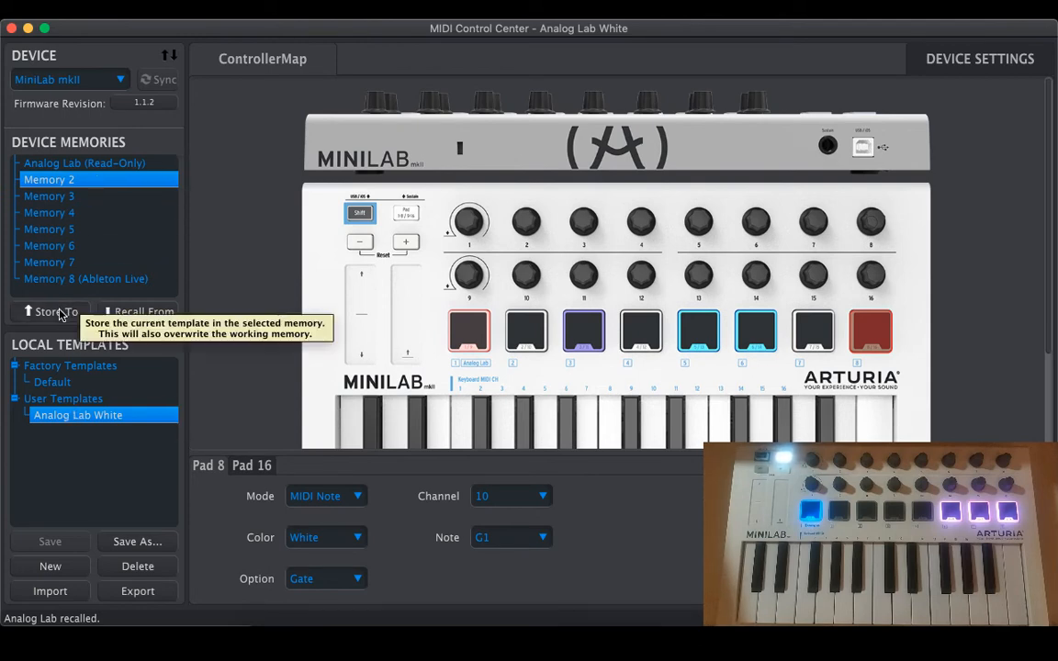
# Store the saved Analog Lab White template to the MiniLab's Memory 2.
pyautogui.click(51, 312)
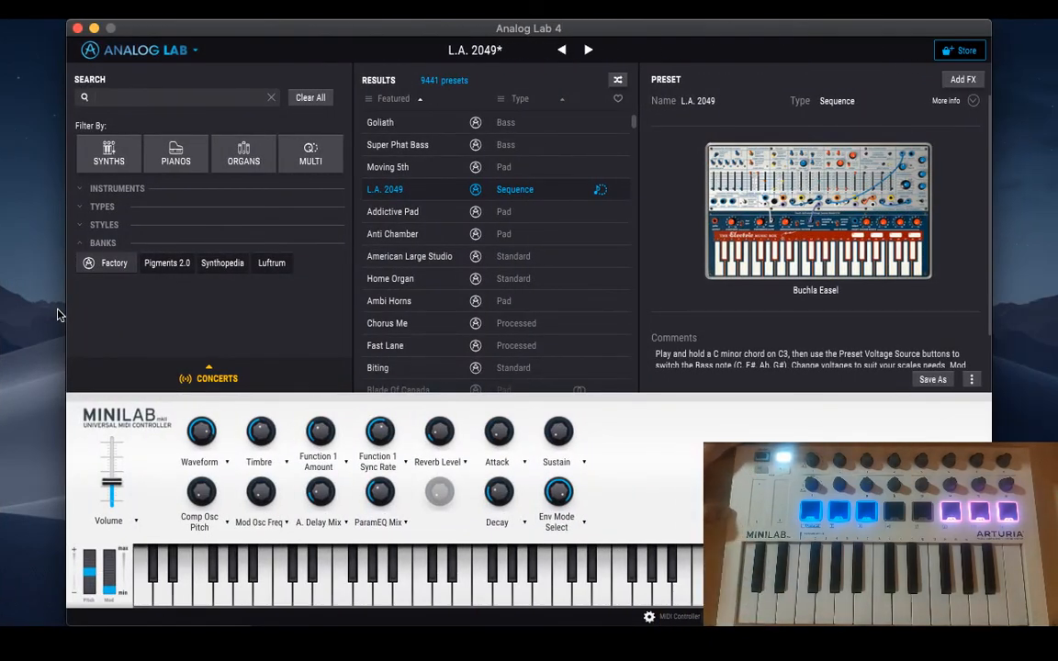
# Filter to Multi presets, load 1001 Nights and show its Live/Mixer controls.
pyautogui.click(103, 206)
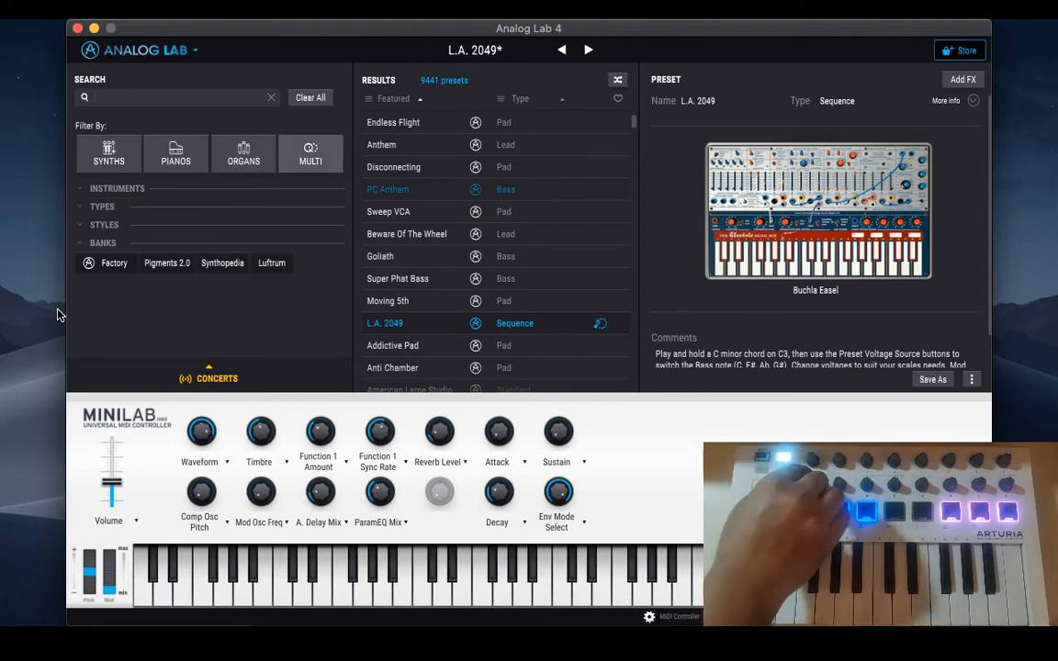
pyautogui.click(310, 154)
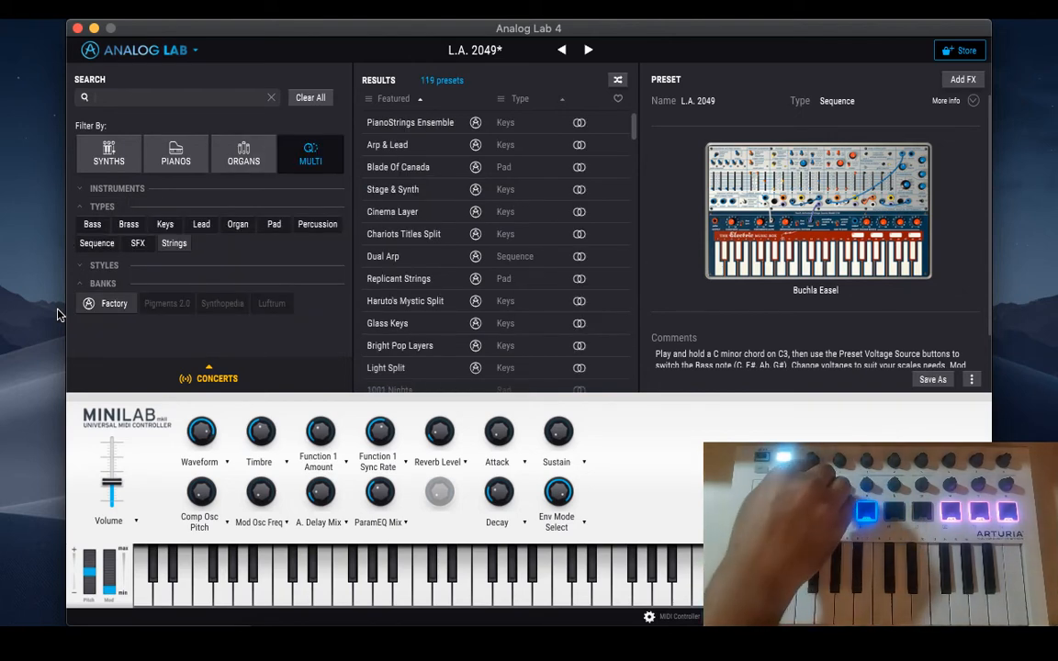
pyautogui.scroll(-3)
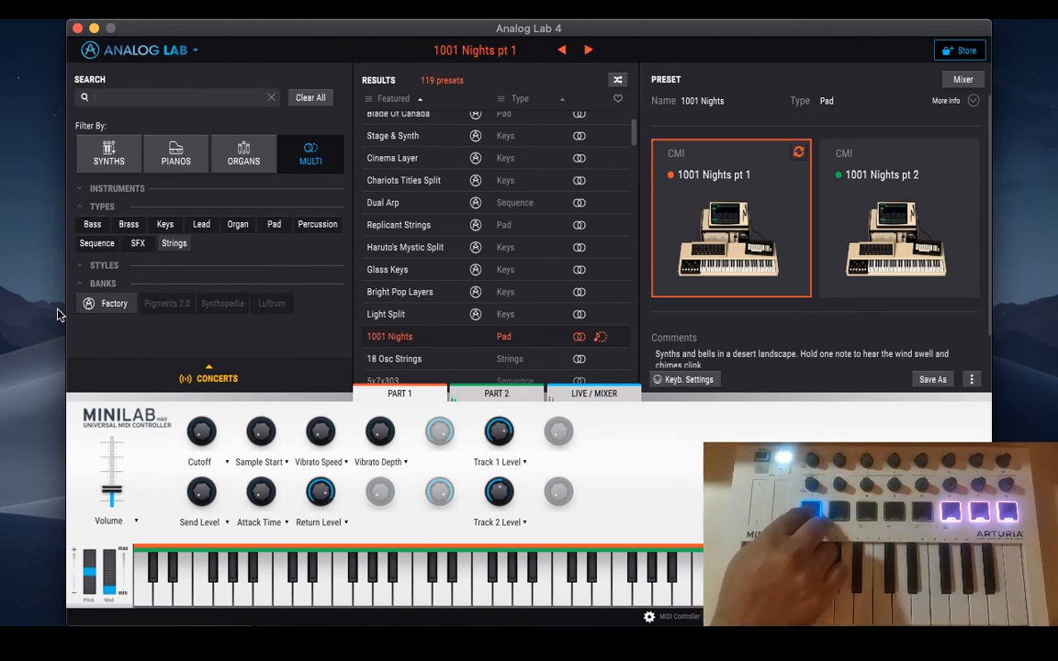
pyautogui.click(496, 393)
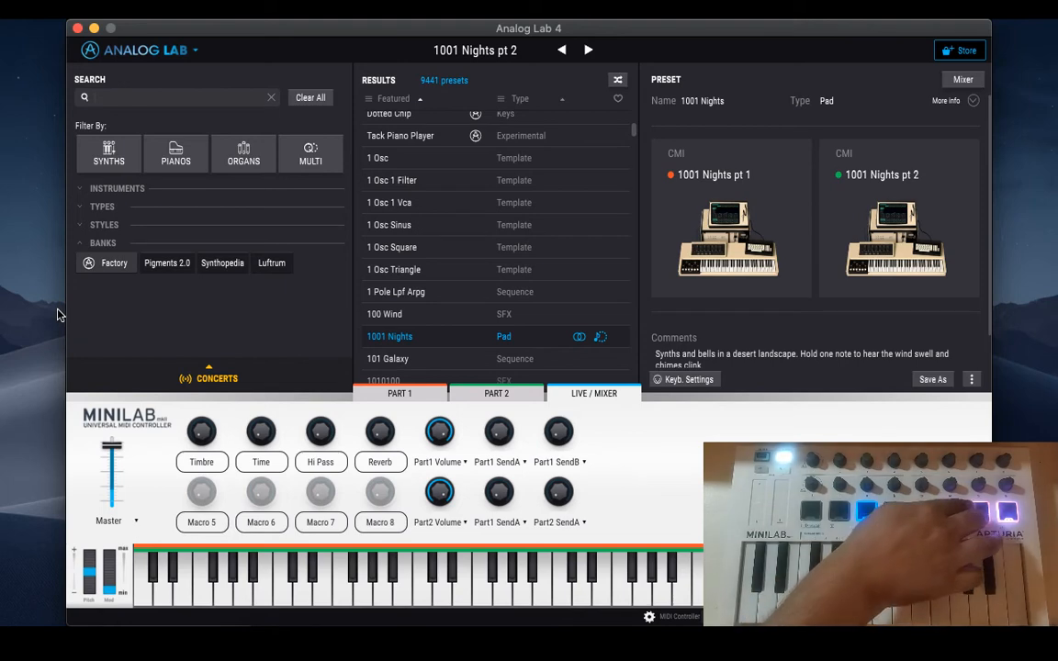
pyautogui.click(384, 312)
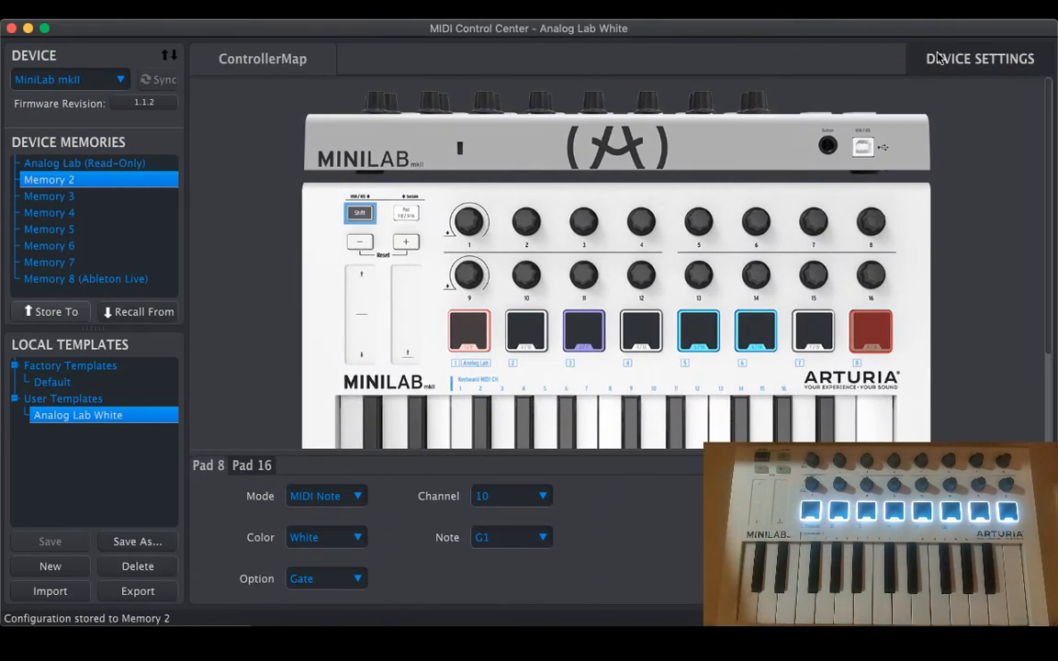
pyautogui.click(979, 57)
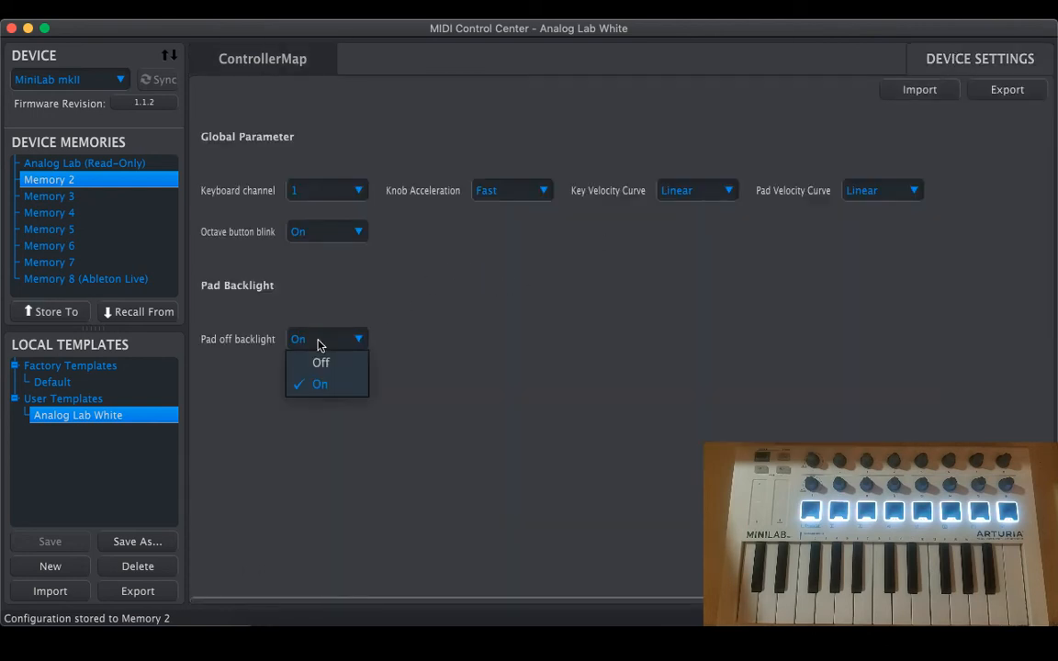
pyautogui.click(320, 384)
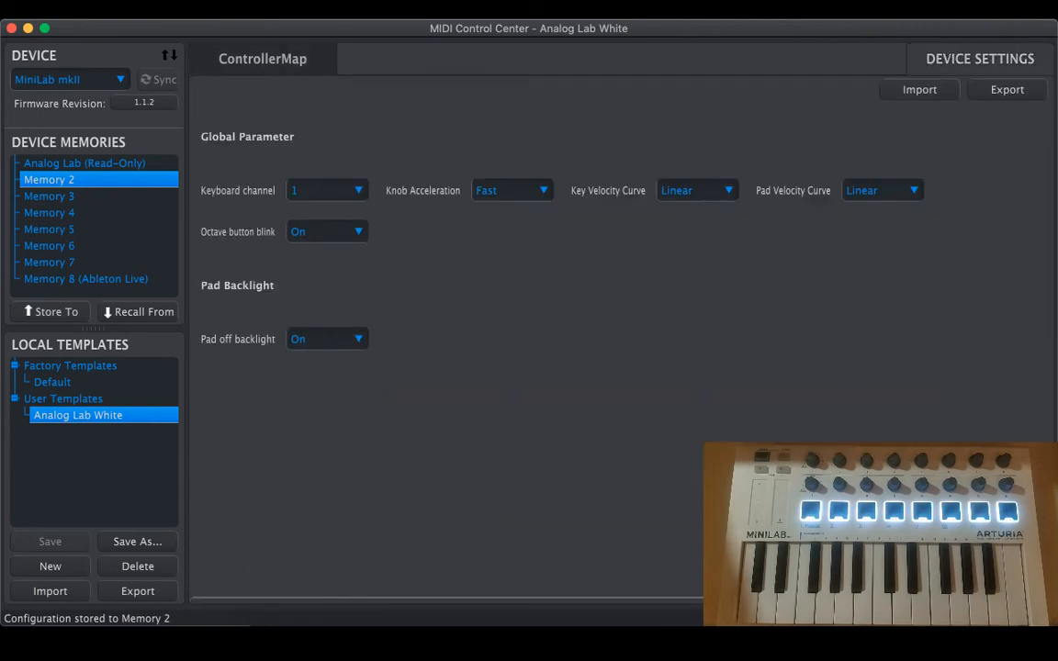
pyautogui.click(260, 58)
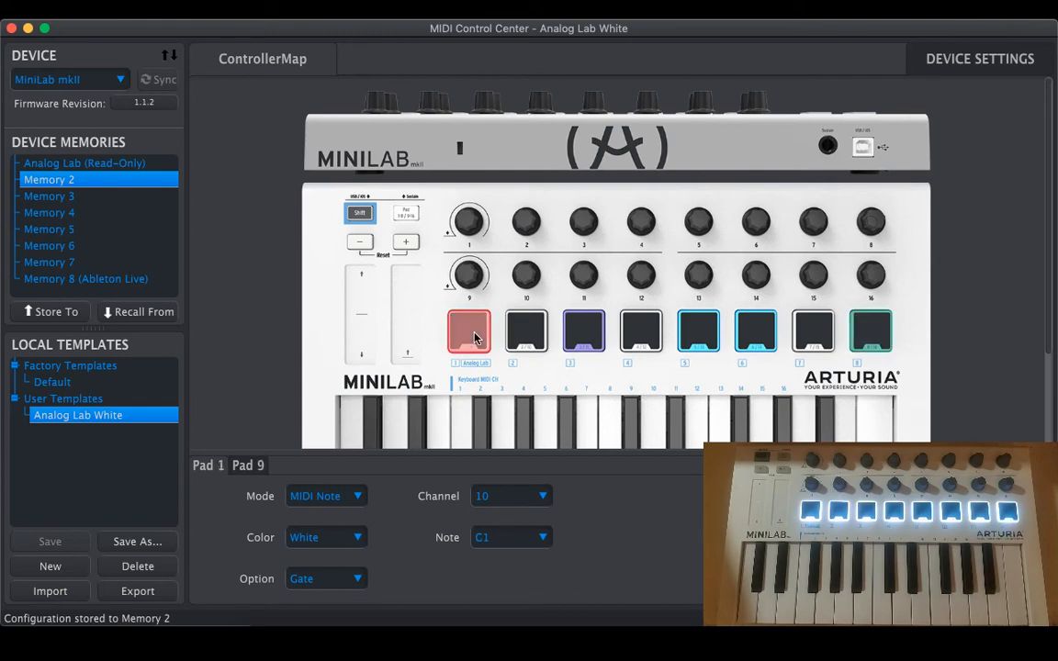
pyautogui.click(327, 537)
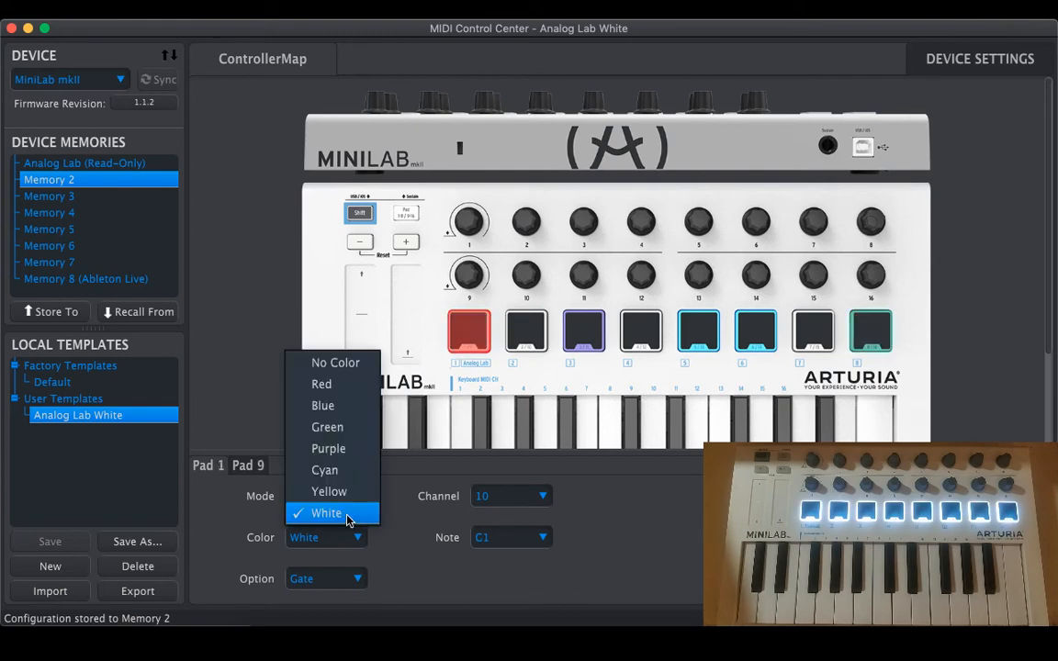
pyautogui.moveTo(327, 426)
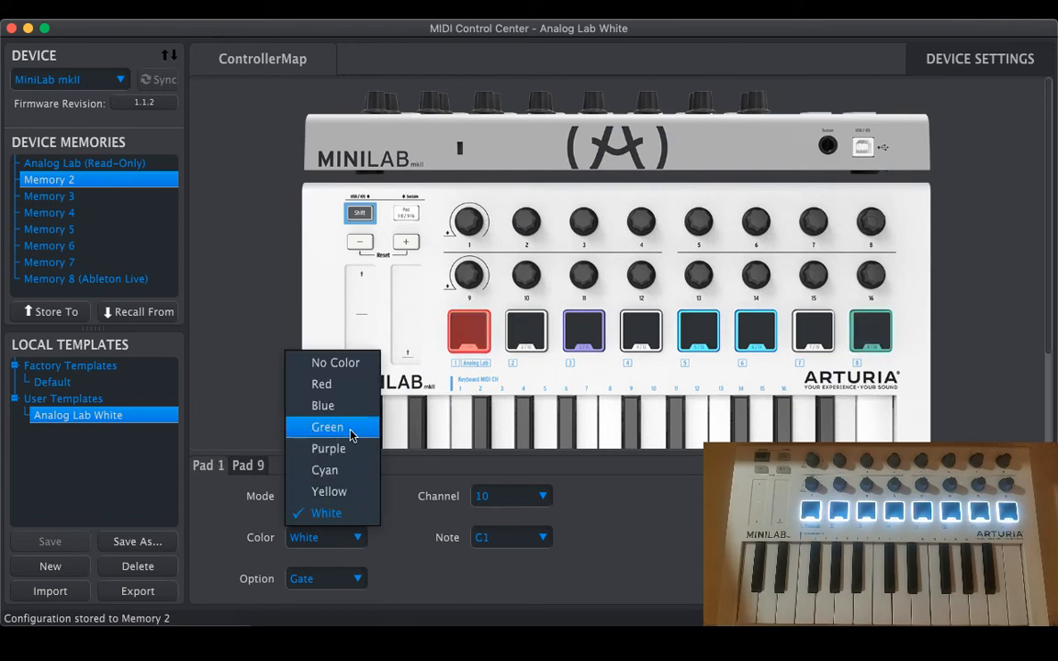
pyautogui.moveTo(345, 362)
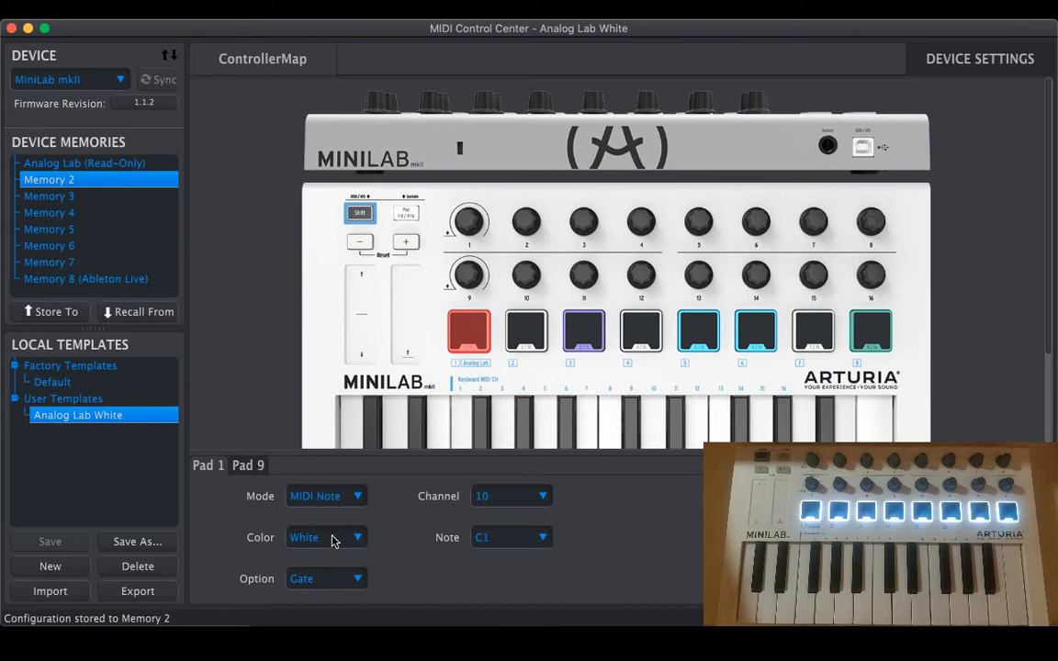
pyautogui.moveTo(108, 447)
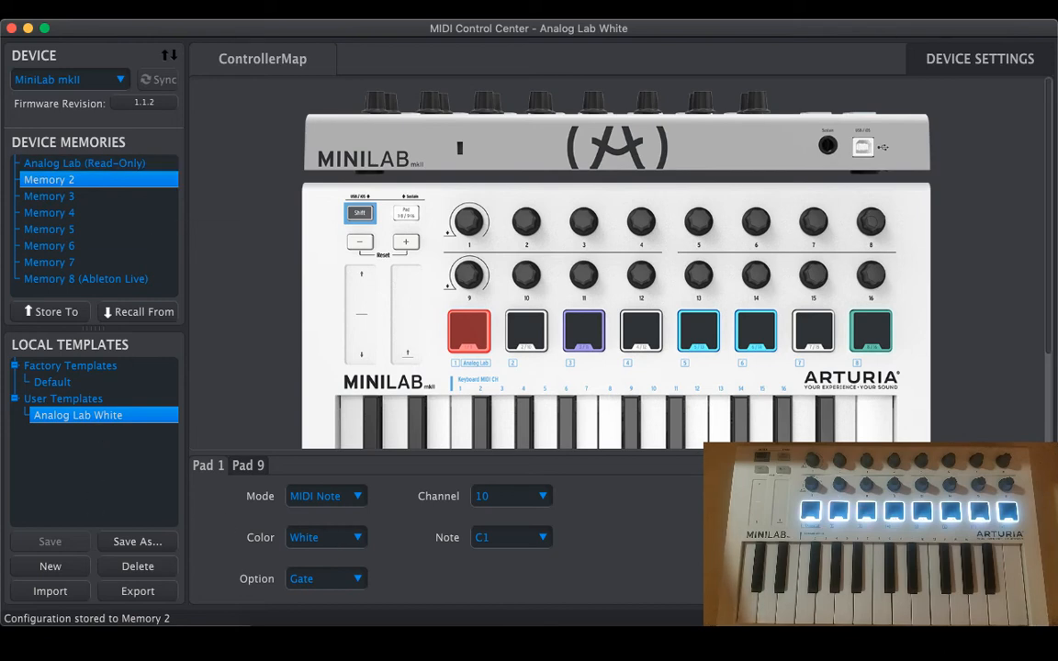
pyautogui.click(755, 330)
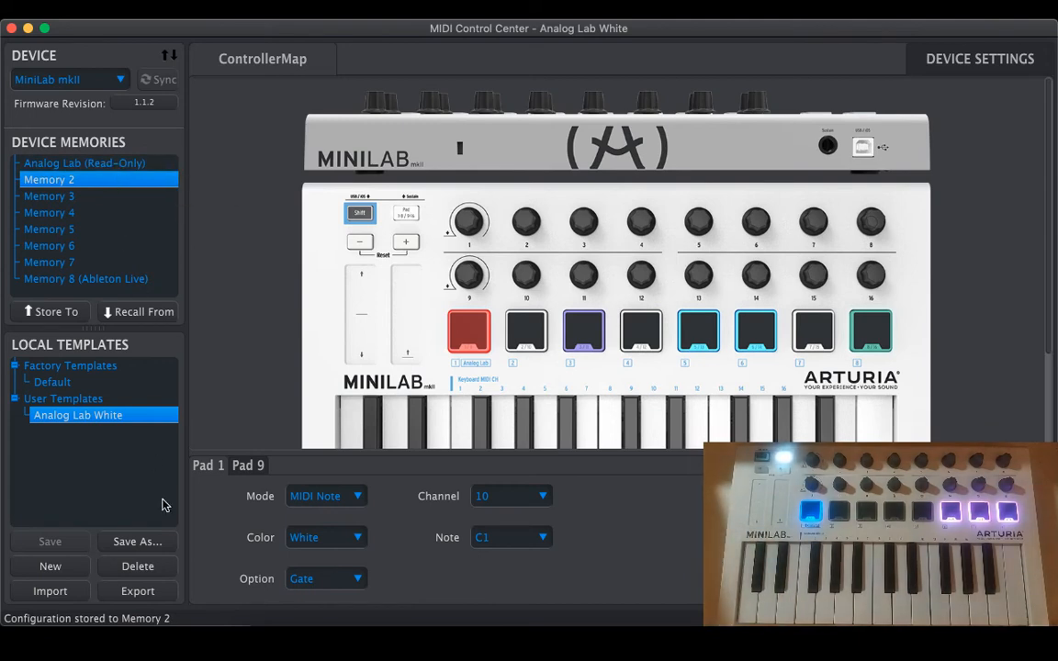
# Create a user template named Blank with pad 1 set to No Color and store it to Memory 7.
pyautogui.click(50, 566)
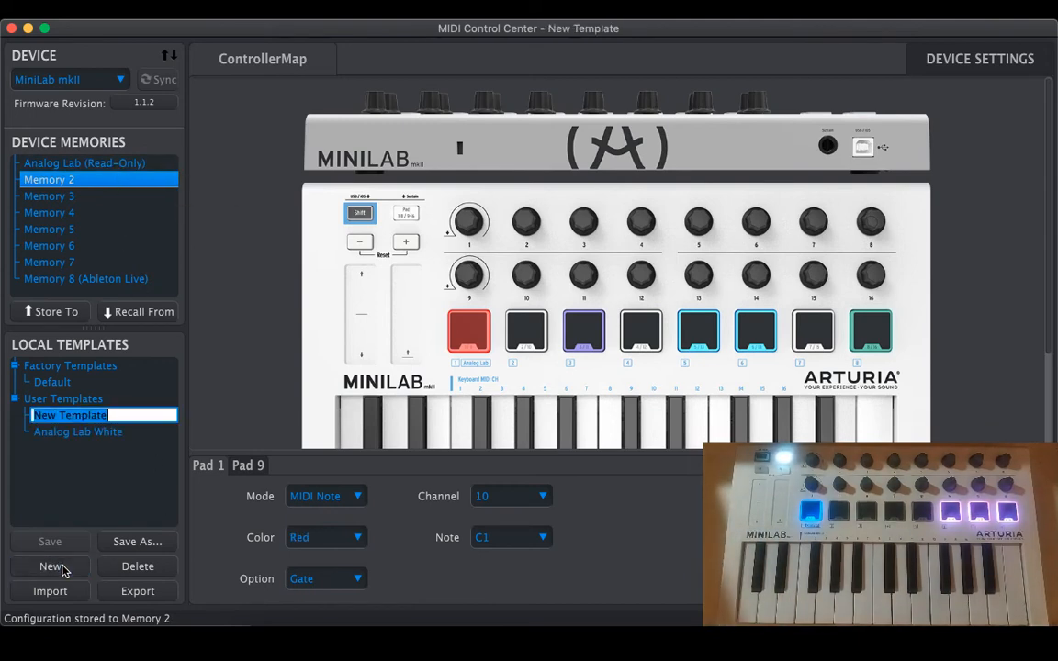
pyautogui.write('Blank')
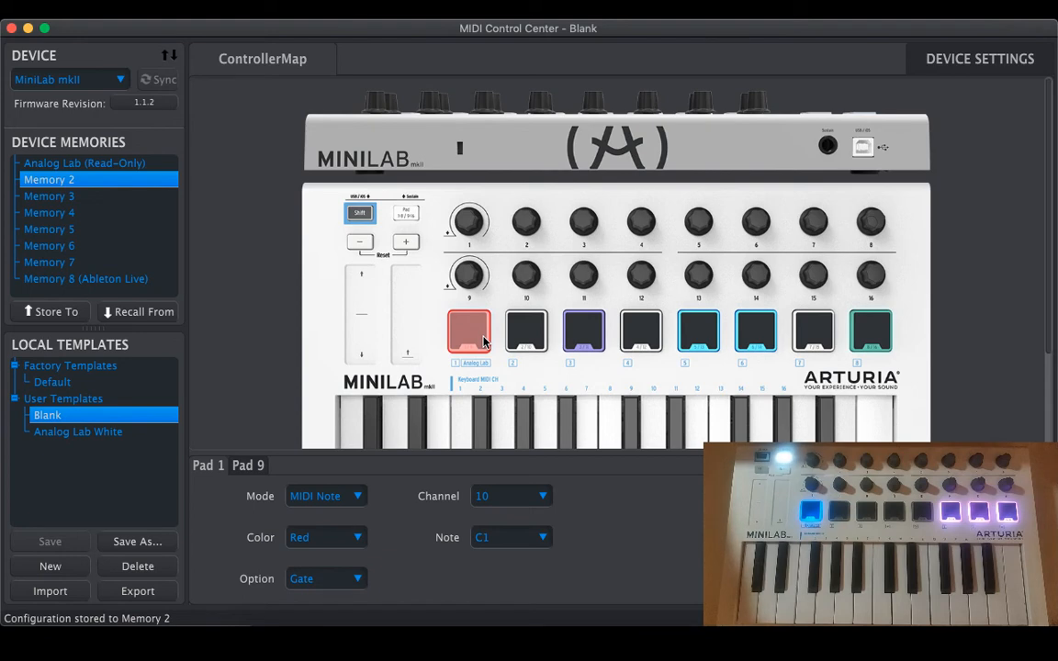
pyautogui.click(327, 536)
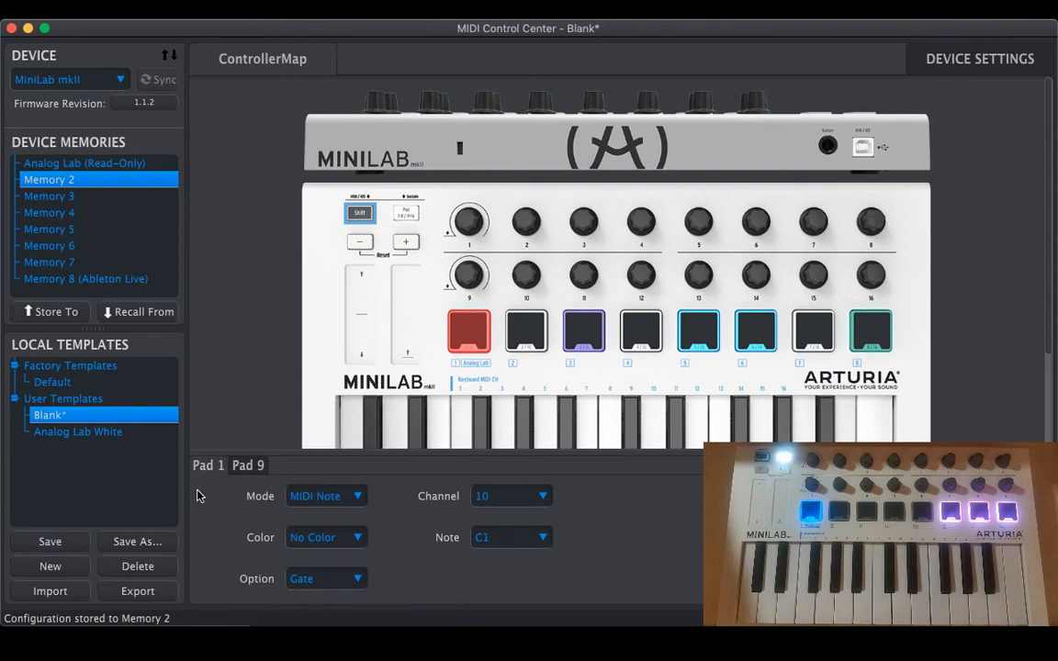
pyautogui.moveTo(340, 540)
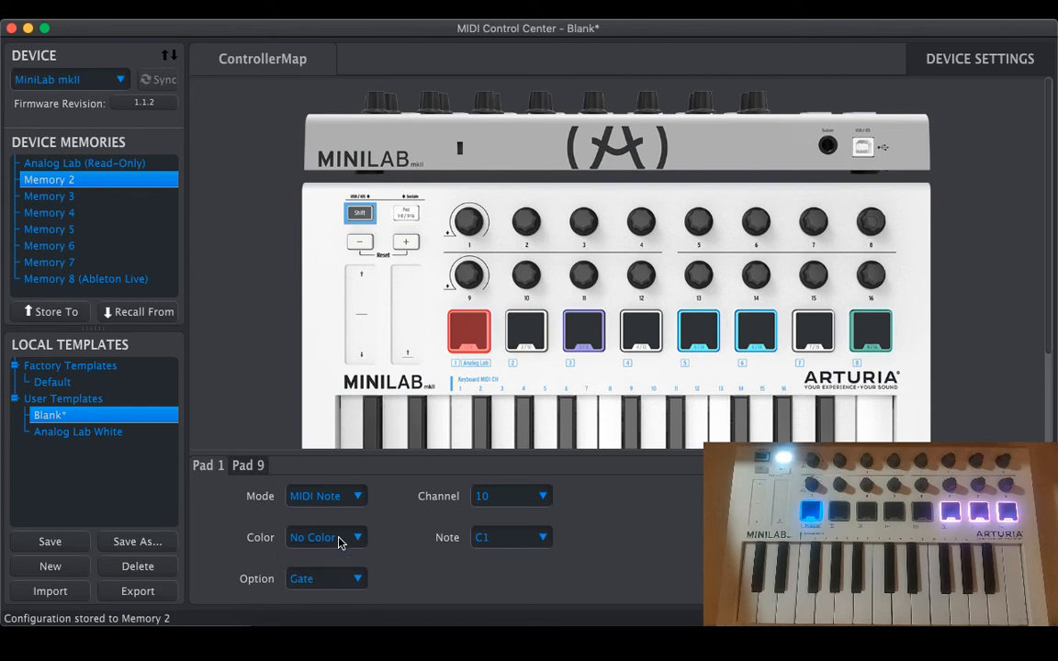
pyautogui.rightClick(327, 536)
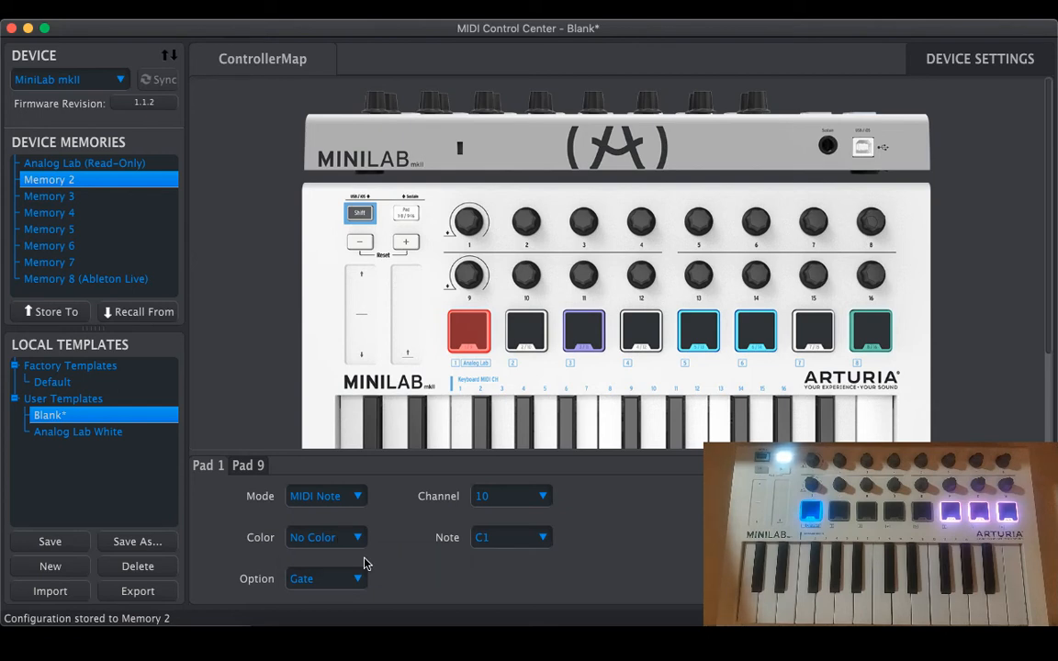
pyautogui.click(50, 540)
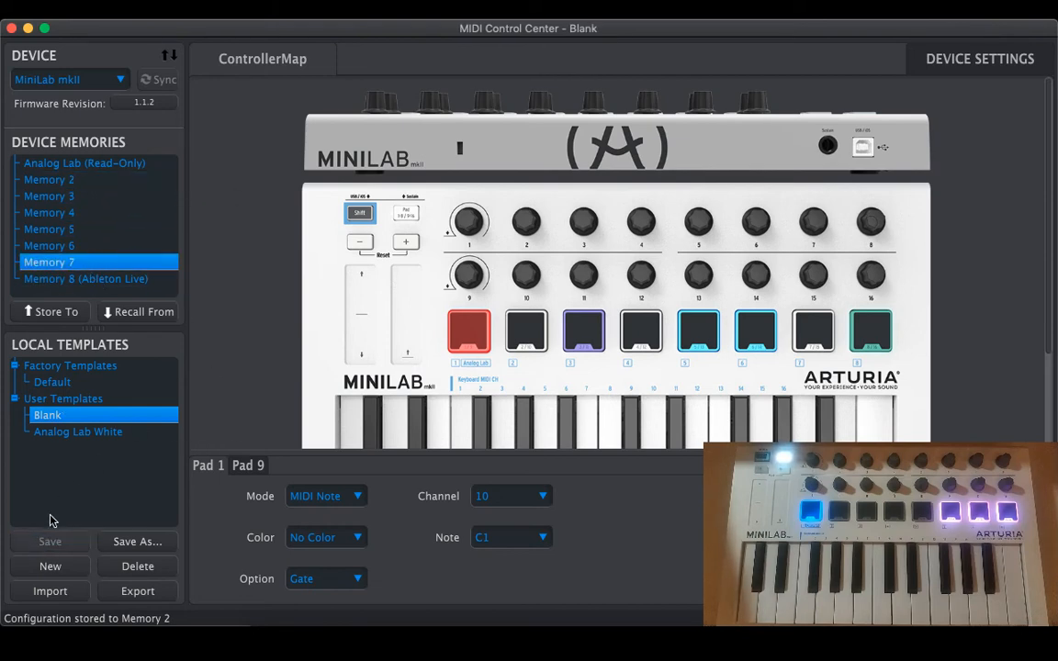
pyautogui.click(56, 312)
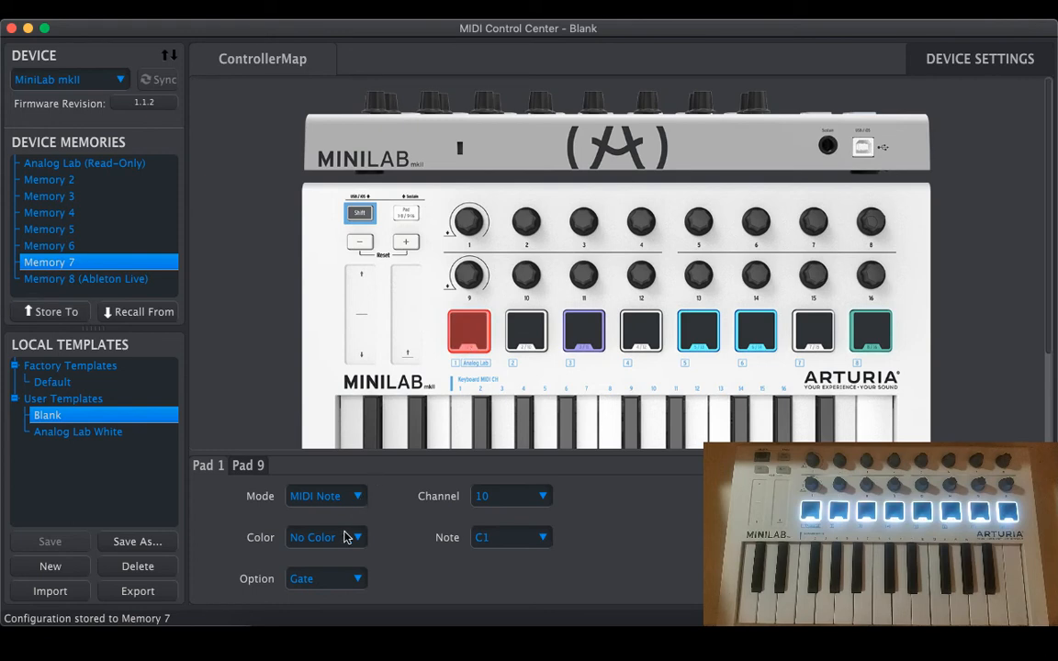
# Colour the Blank template's pads: pad 1 Red, pad 4 Purple, pad 5 Cyan, pad 6 Yellow, pad 7 White.
pyautogui.click(327, 536)
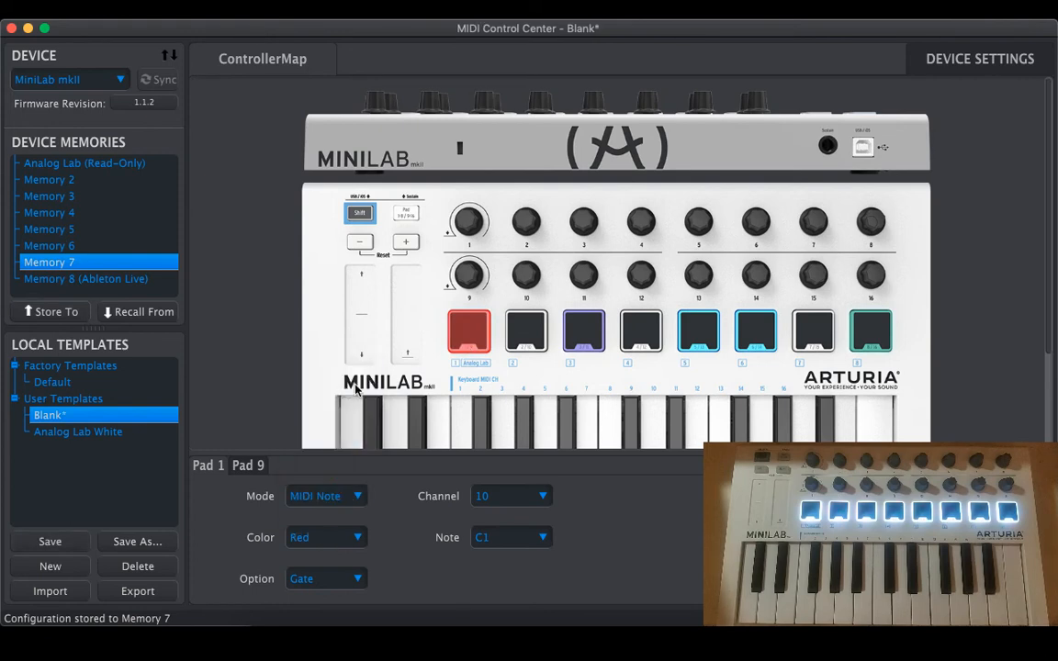
pyautogui.click(327, 536)
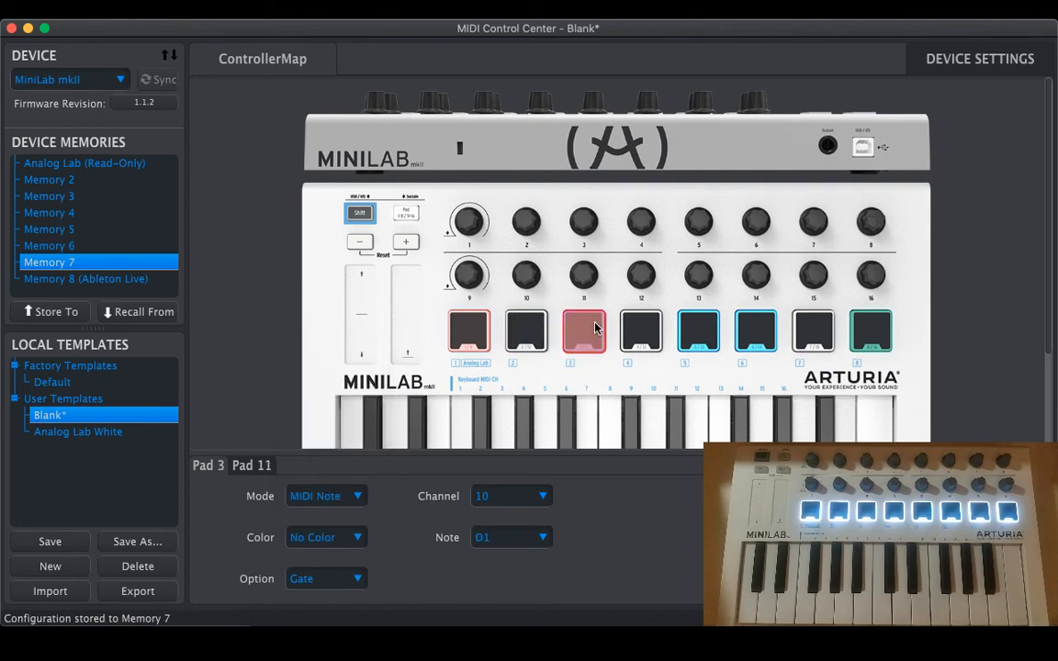
pyautogui.click(327, 536)
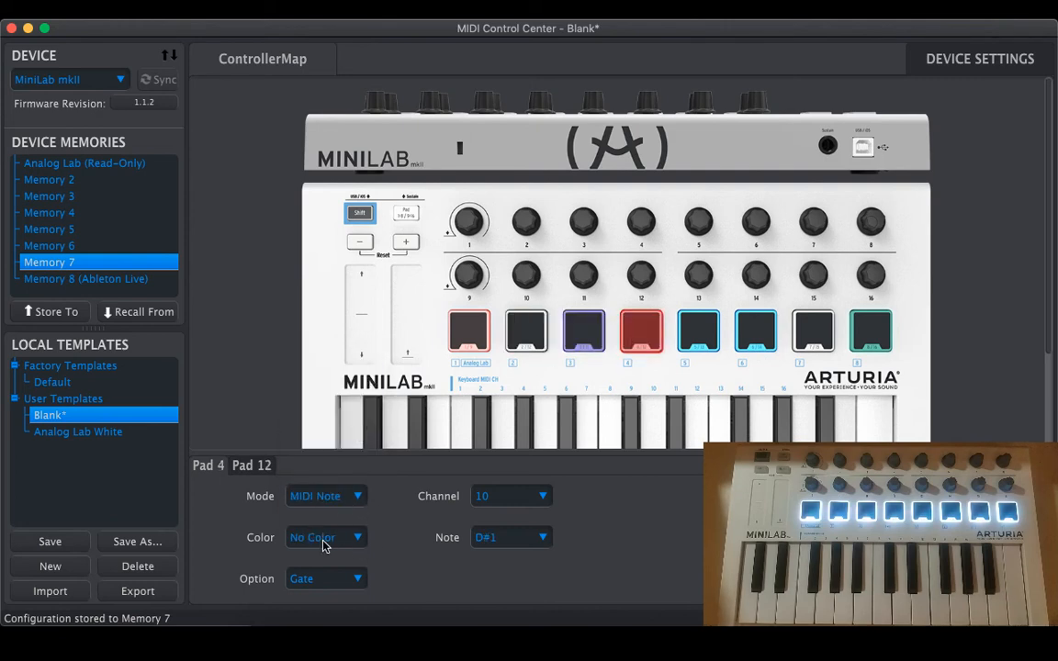
pyautogui.click(327, 536)
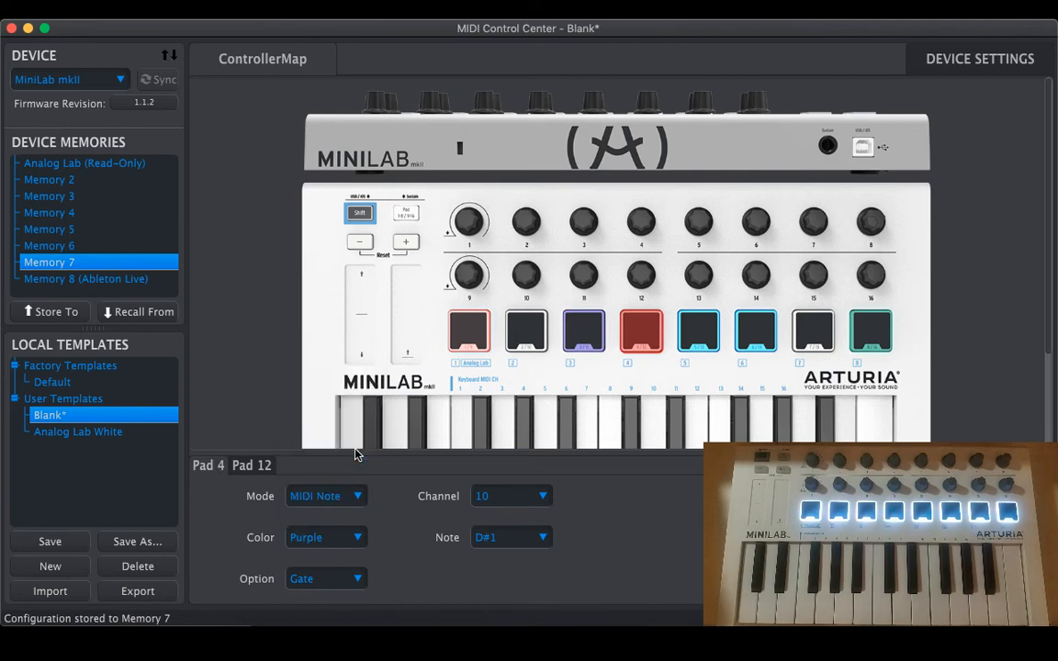
pyautogui.click(327, 537)
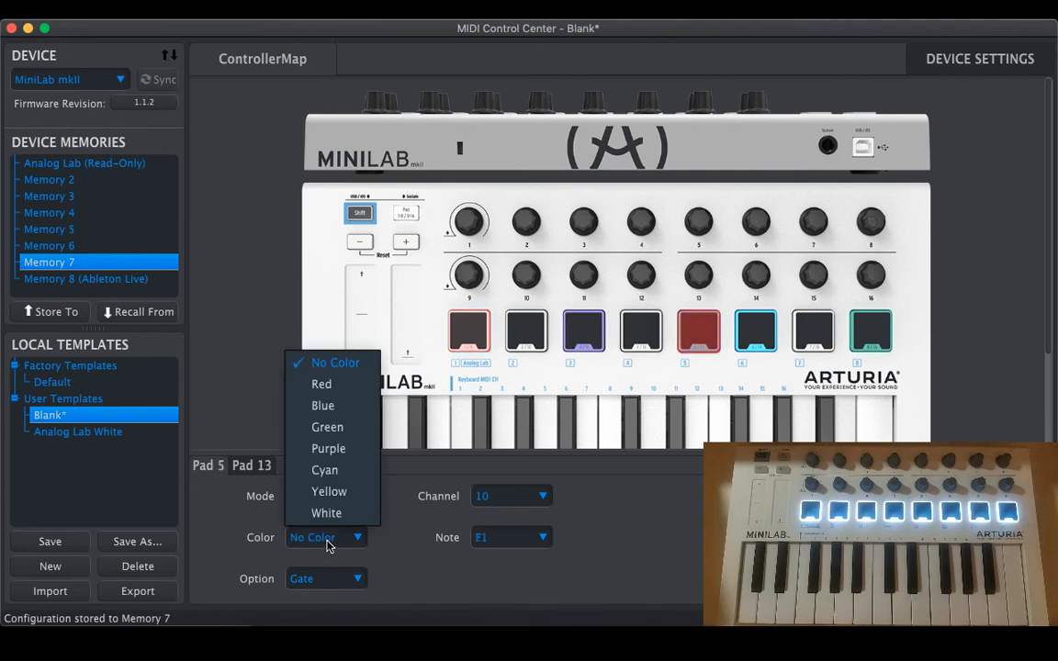
pyautogui.click(324, 470)
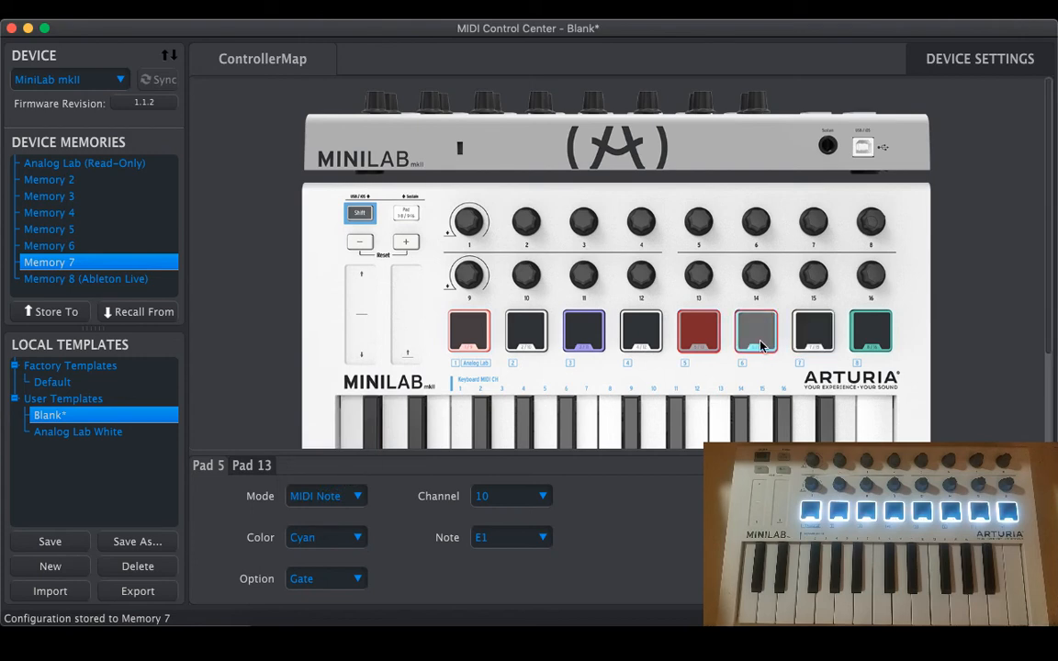
pyautogui.click(757, 331)
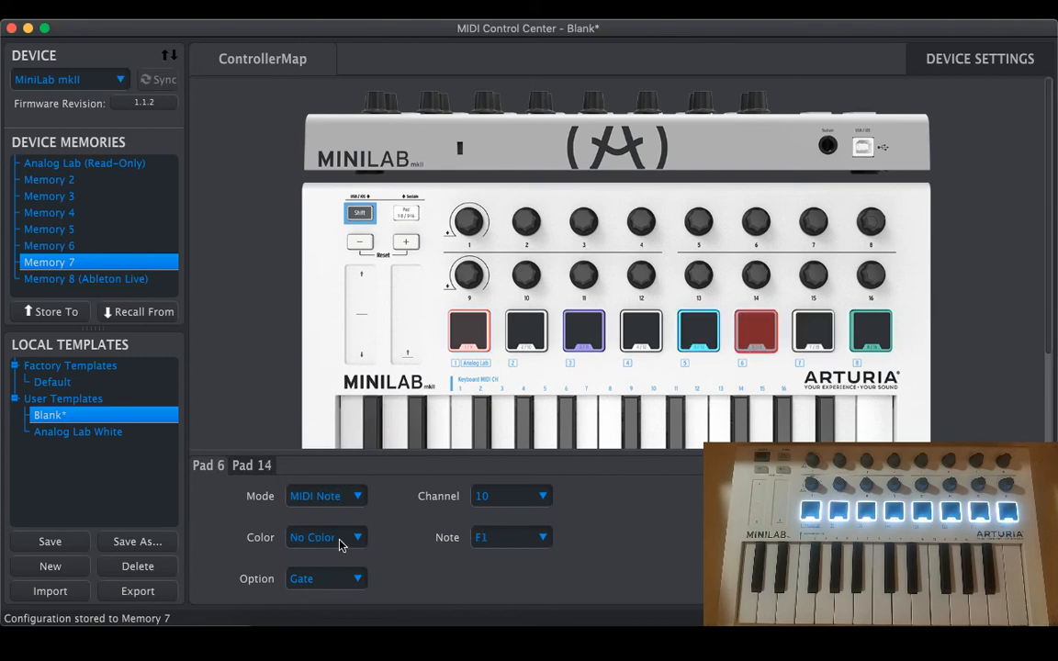
pyautogui.click(327, 536)
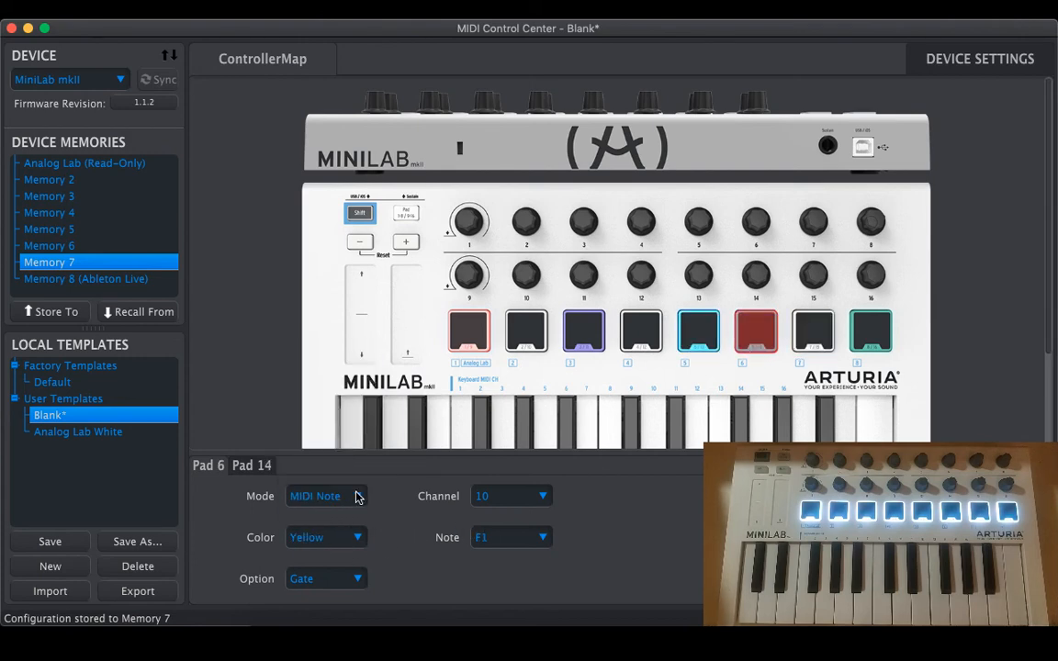
pyautogui.click(757, 331)
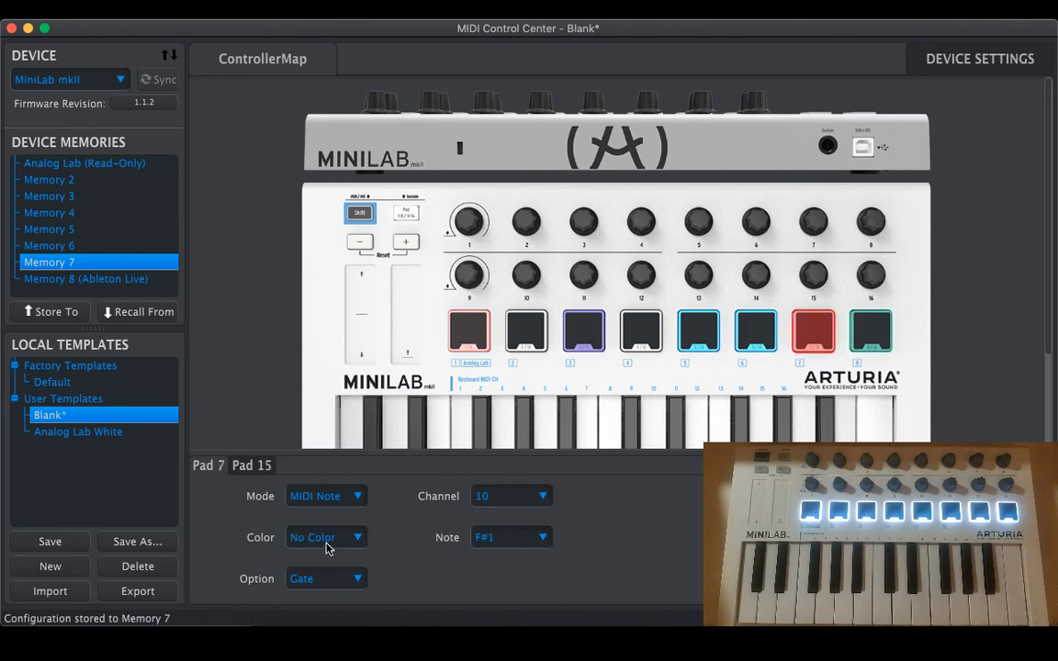
pyautogui.click(327, 536)
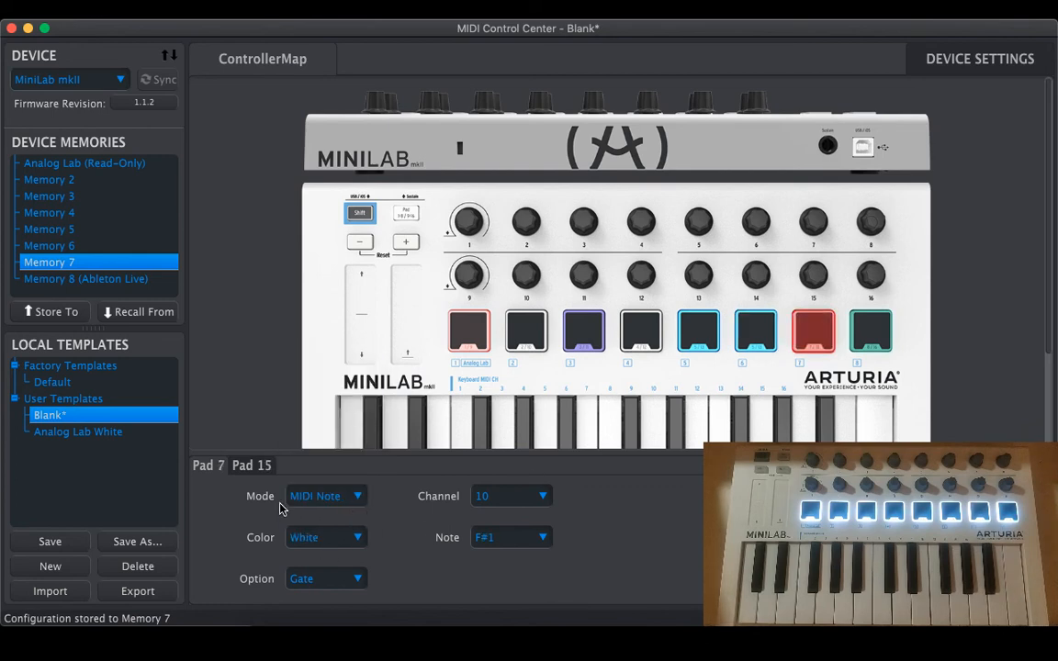
pyautogui.moveTo(49, 542)
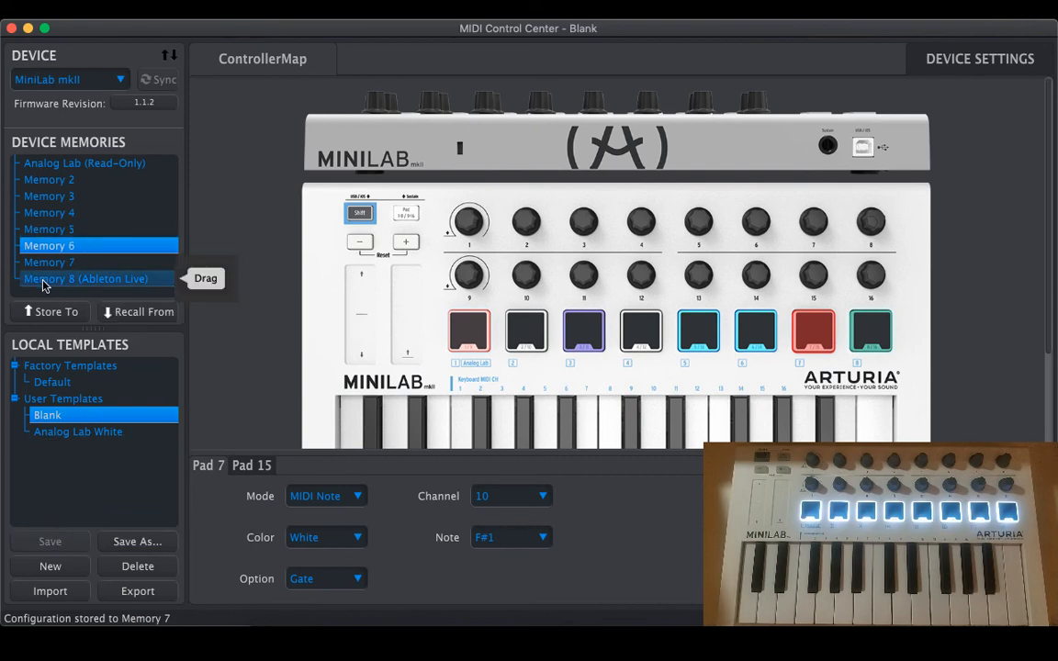
# Store the coloured Blank template to Memory 6, then select the Analog Lab White template.
pyautogui.click(56, 313)
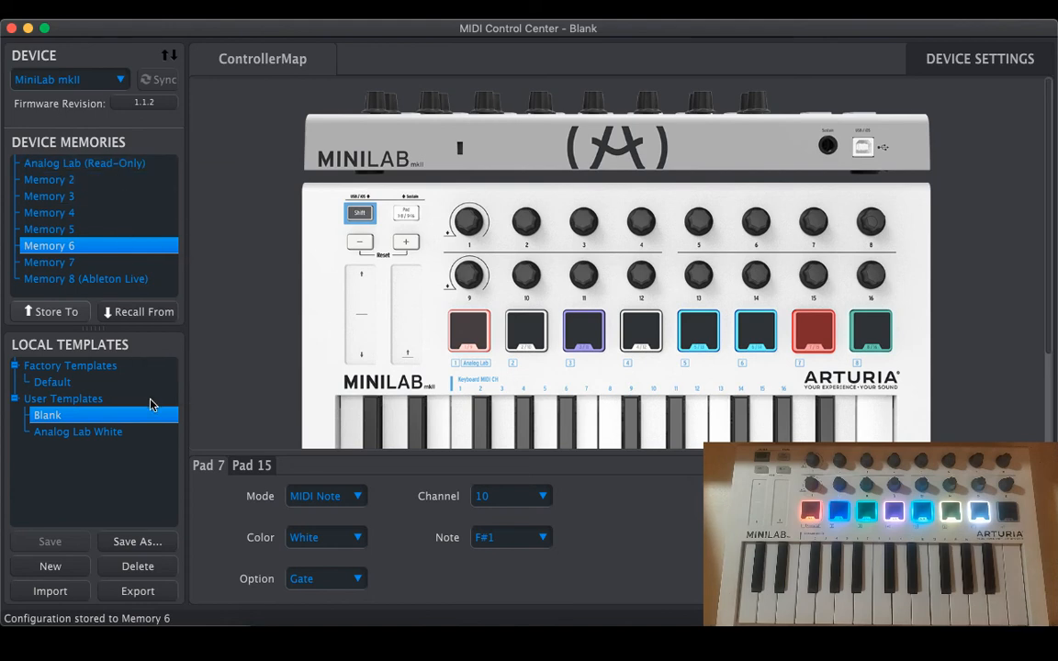
pyautogui.moveTo(154, 468)
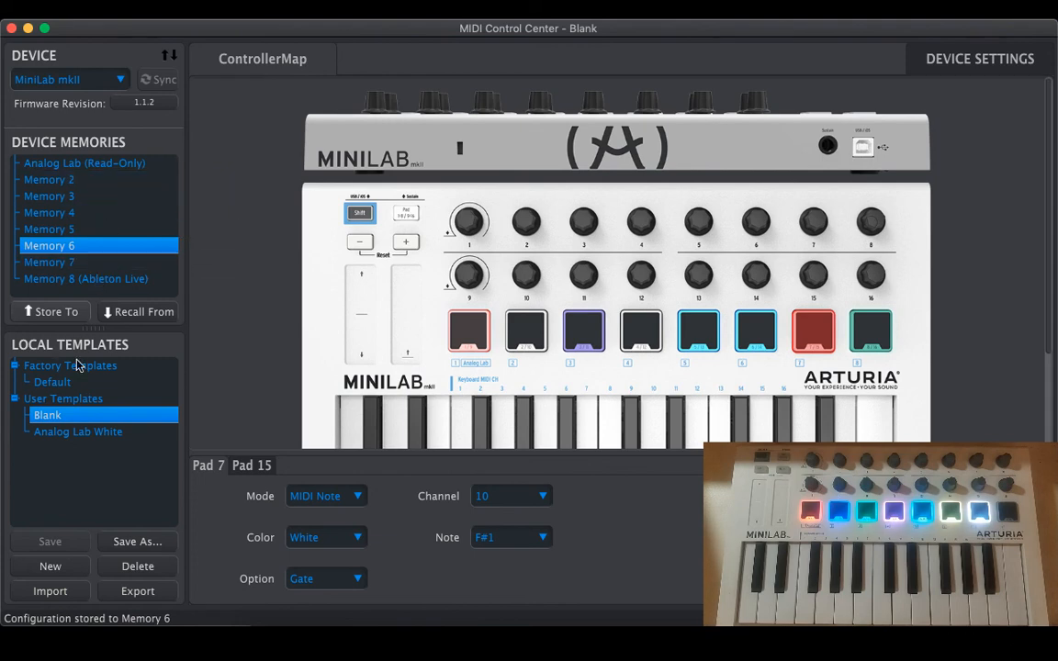
pyautogui.click(77, 431)
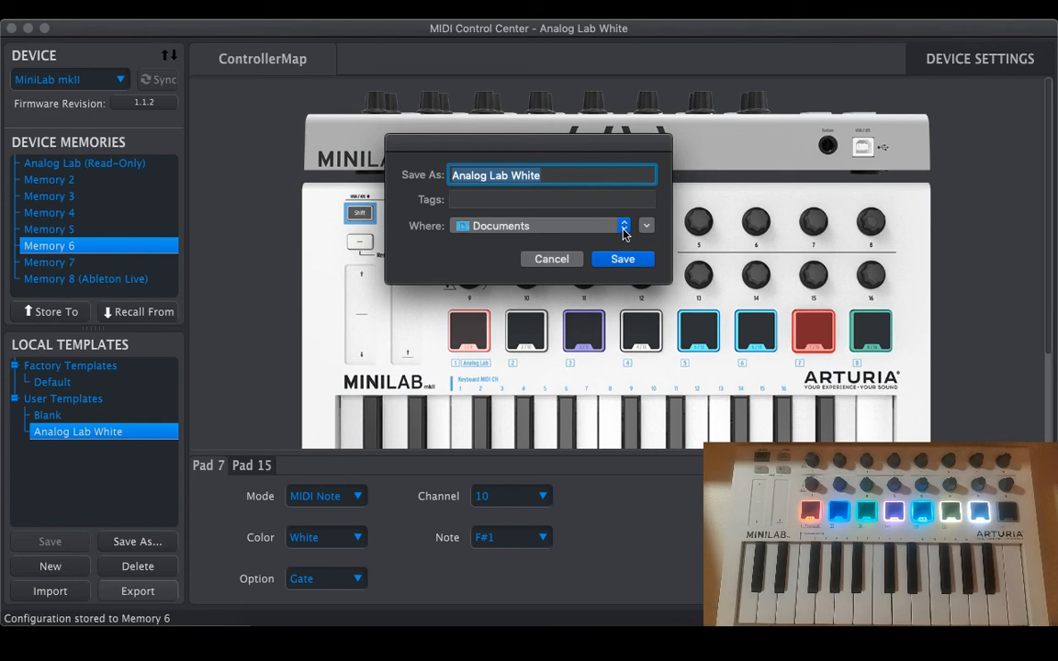
# Export the Analog Lab White template as a .minilabmk2 file to the Desktop.
pyautogui.click(625, 225)
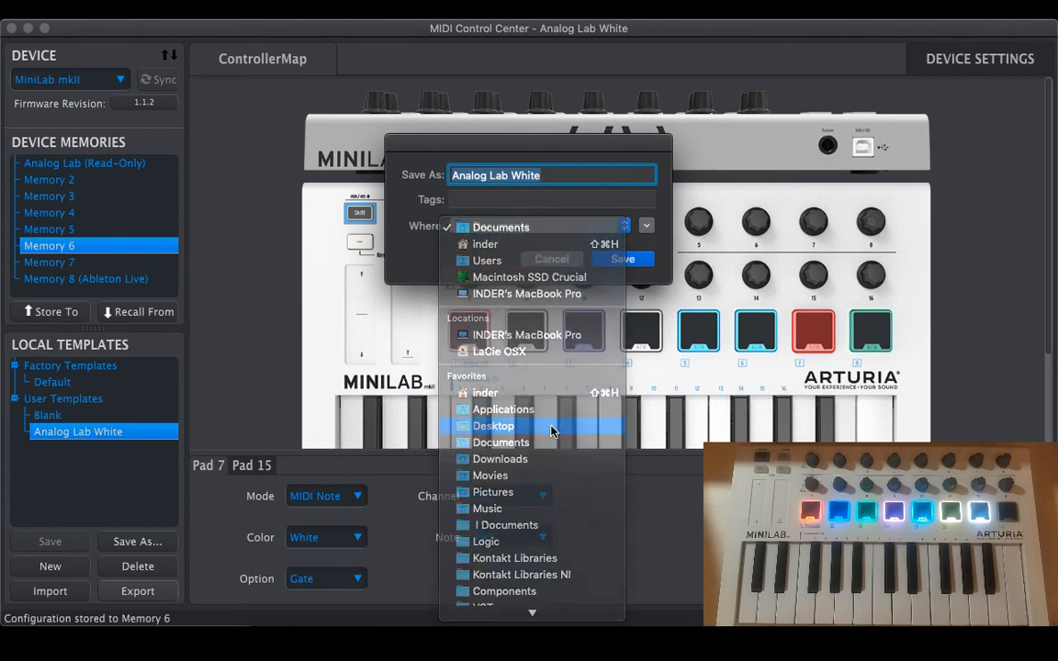
pyautogui.click(492, 427)
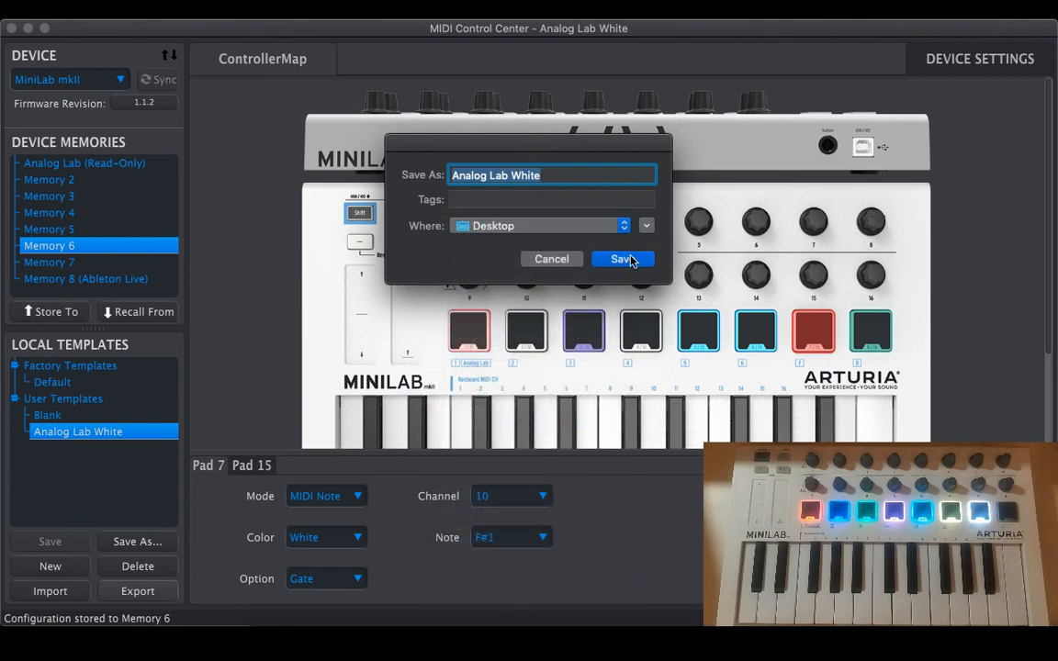
pyautogui.click(621, 257)
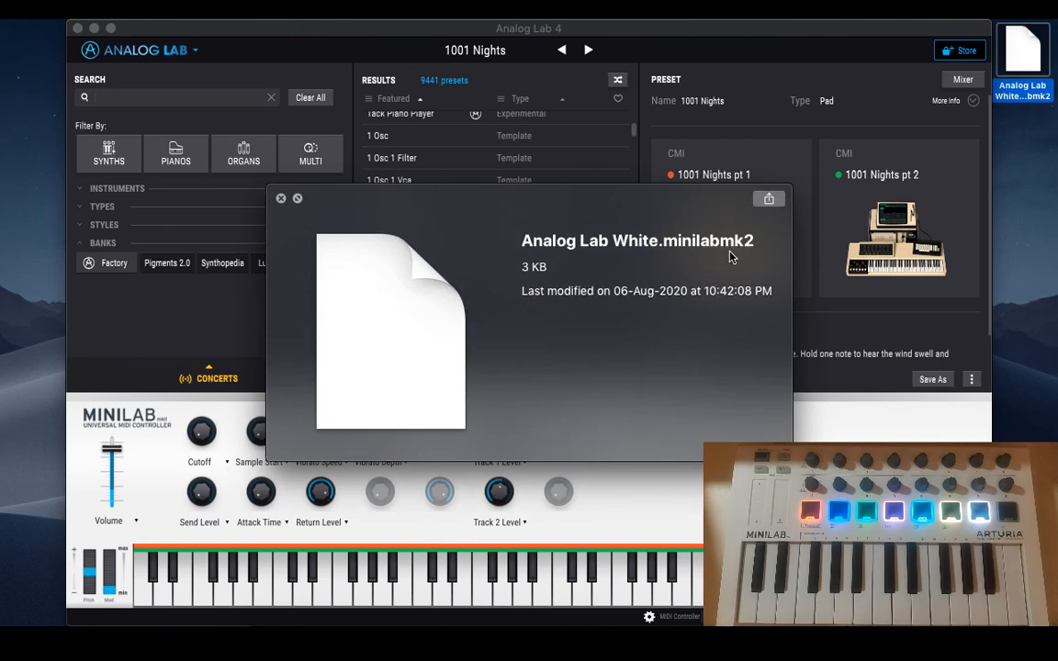
pyautogui.moveTo(587, 283)
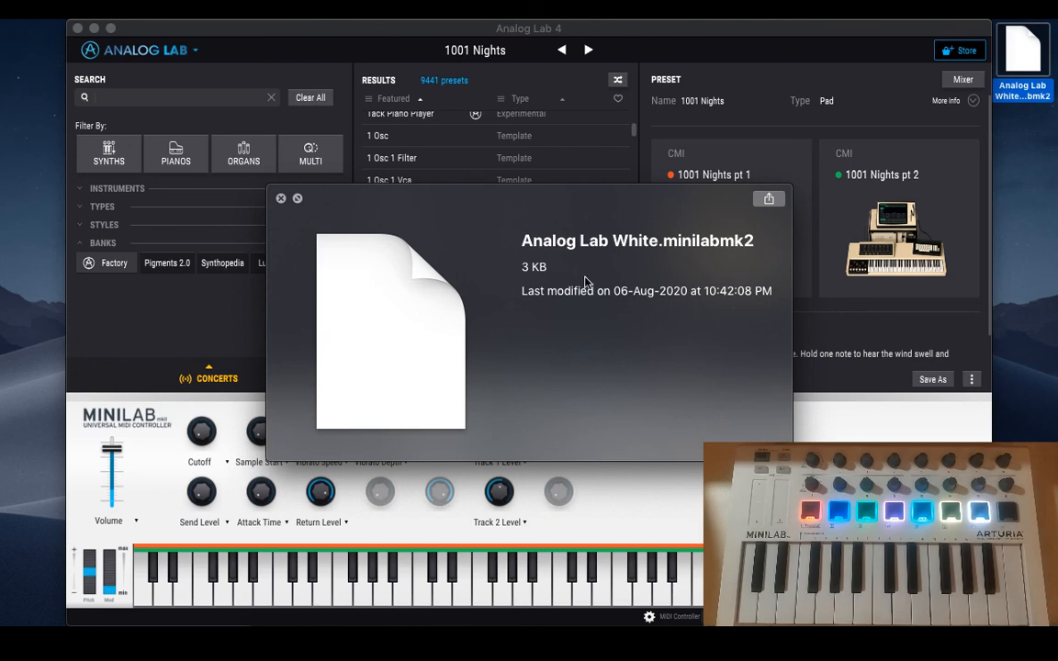